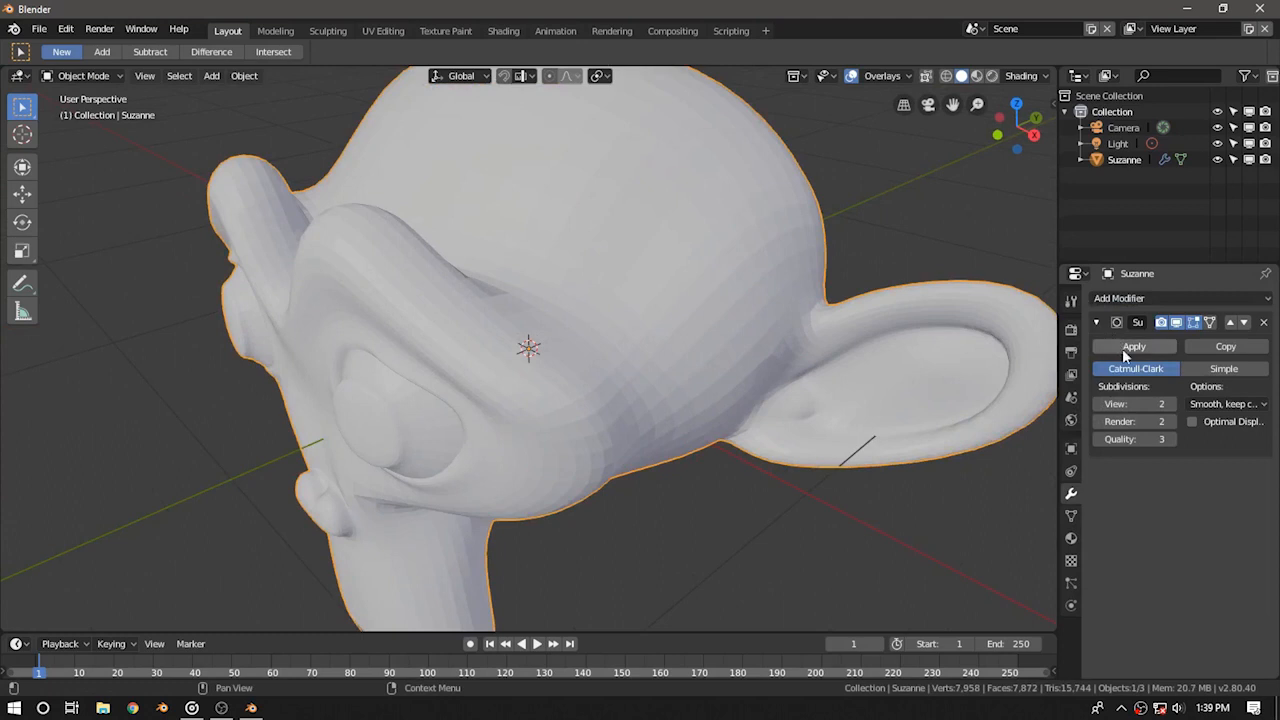
- Apply the Subdivision Surface modifier on Suzanne and shade the mesh smooth
left_click(1134, 346)
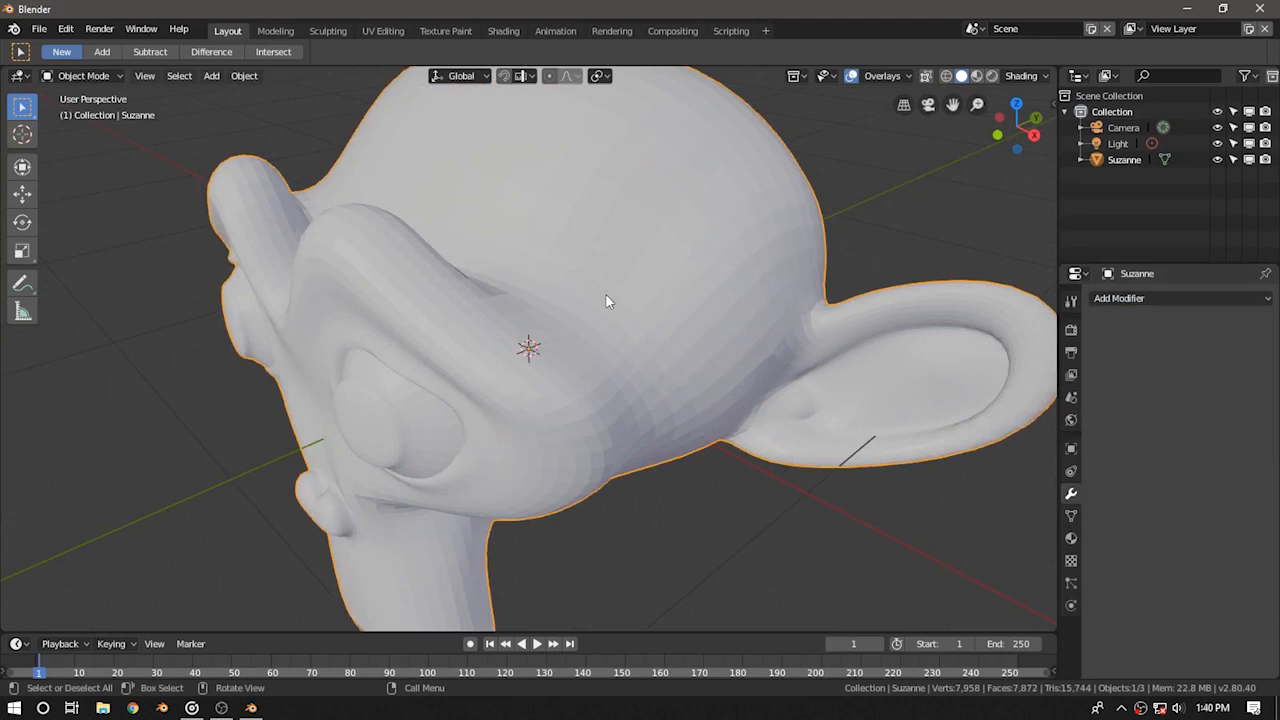
key("f3")
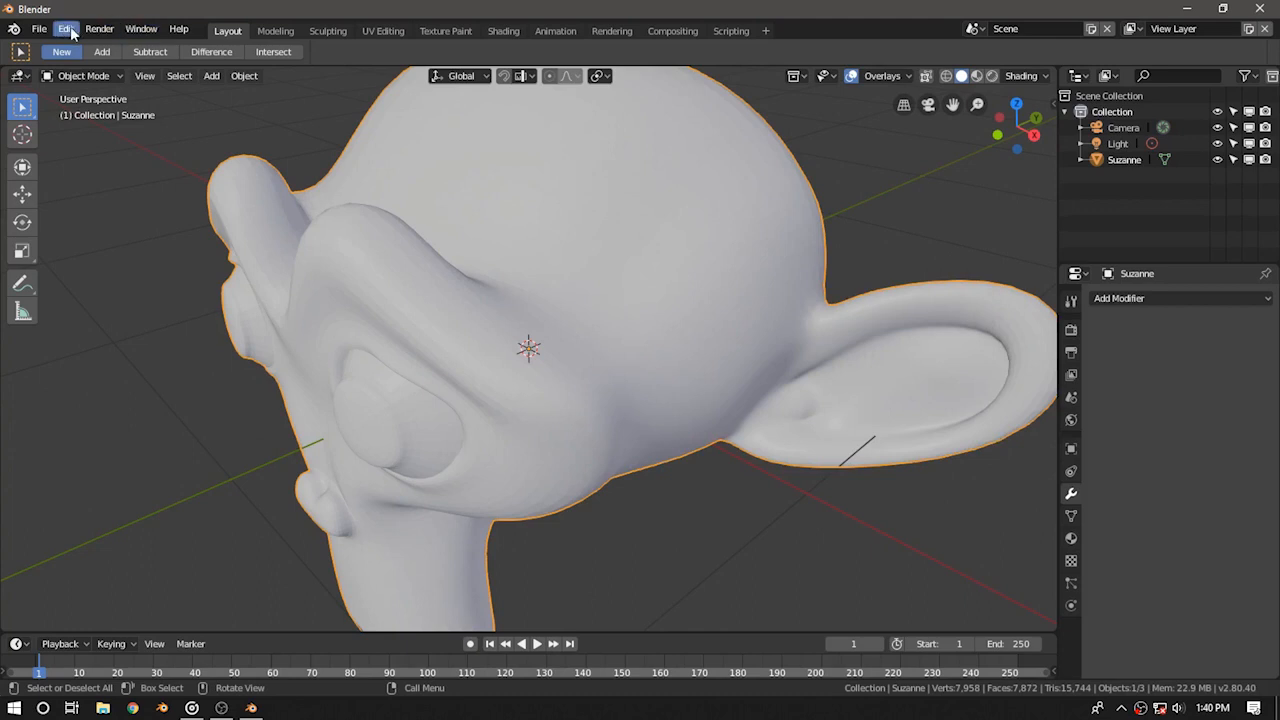
- In Preferences confirm Spacebar is Search and set Cycles to CUDA with the GTX 1050 Ti and CPU
left_click(64, 28)
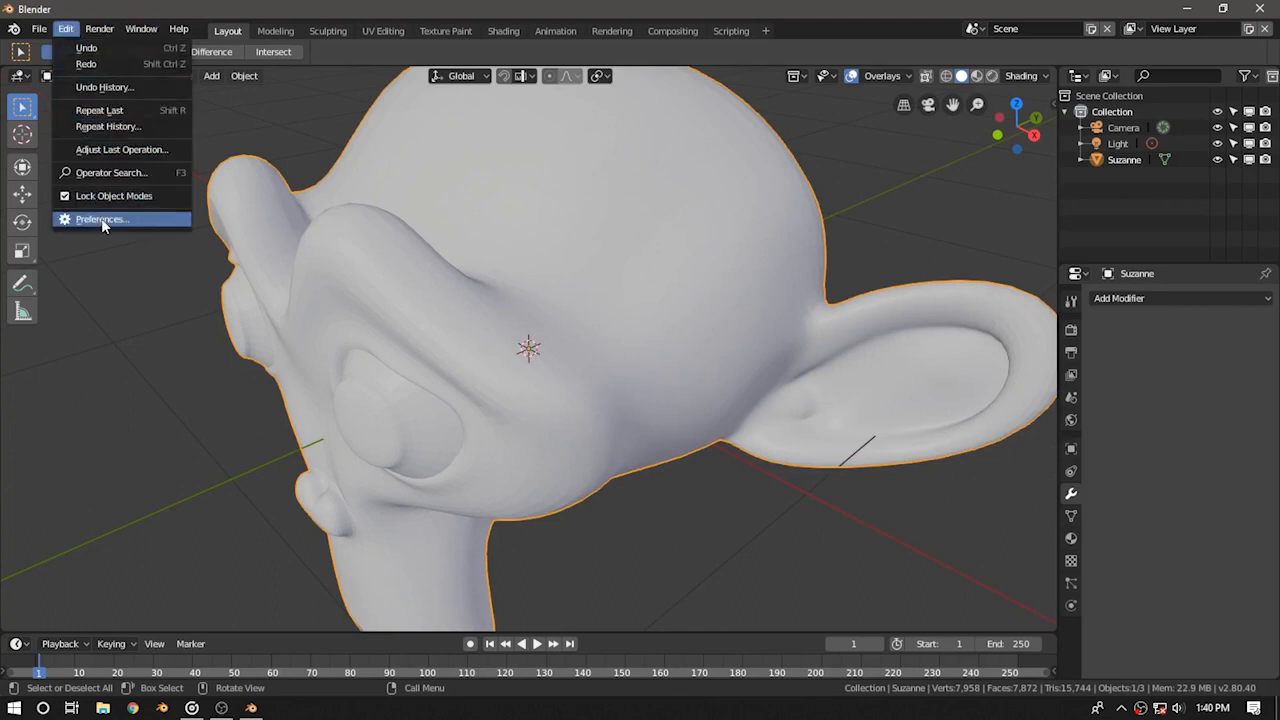
left_click(100, 218)
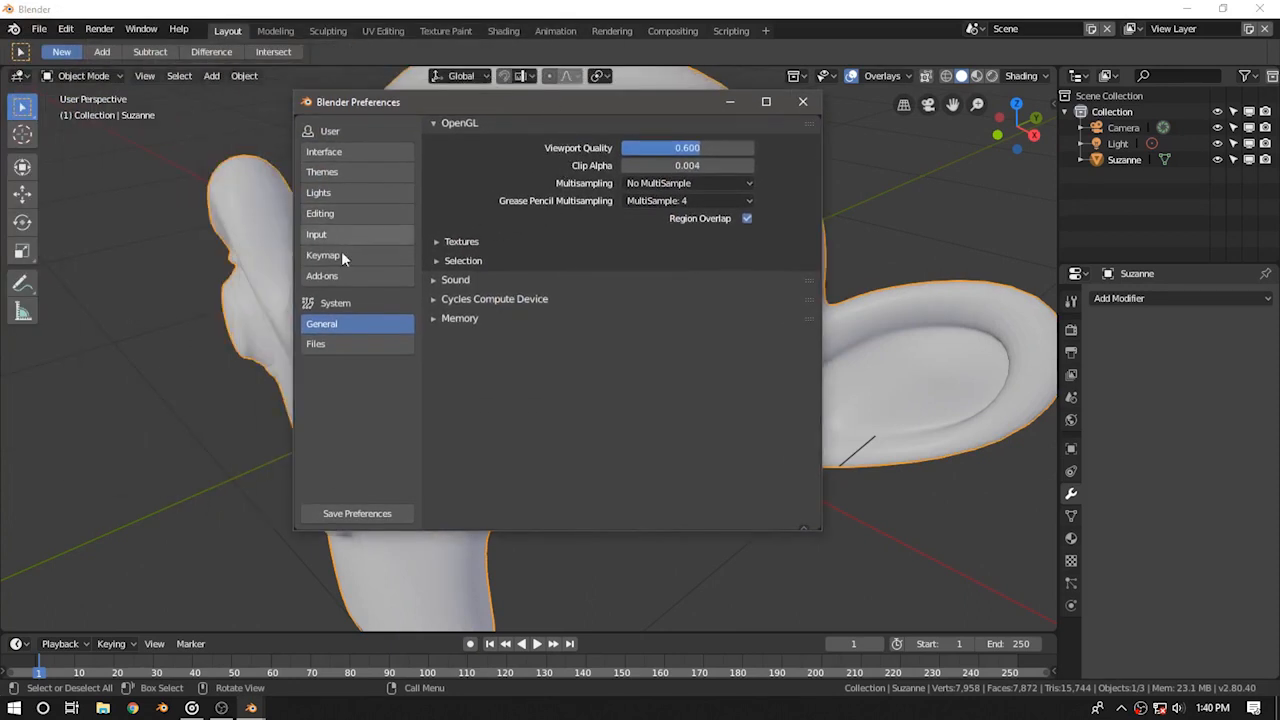
left_click(324, 256)
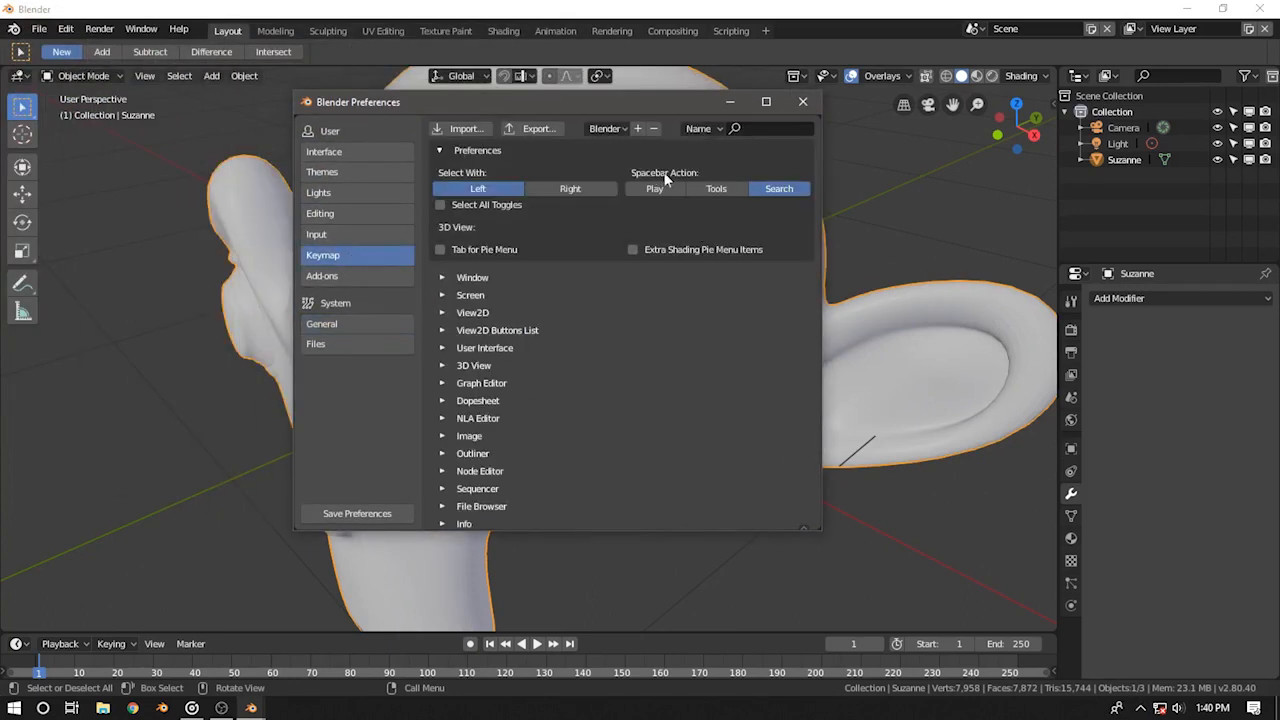
mouse_move(780, 188)
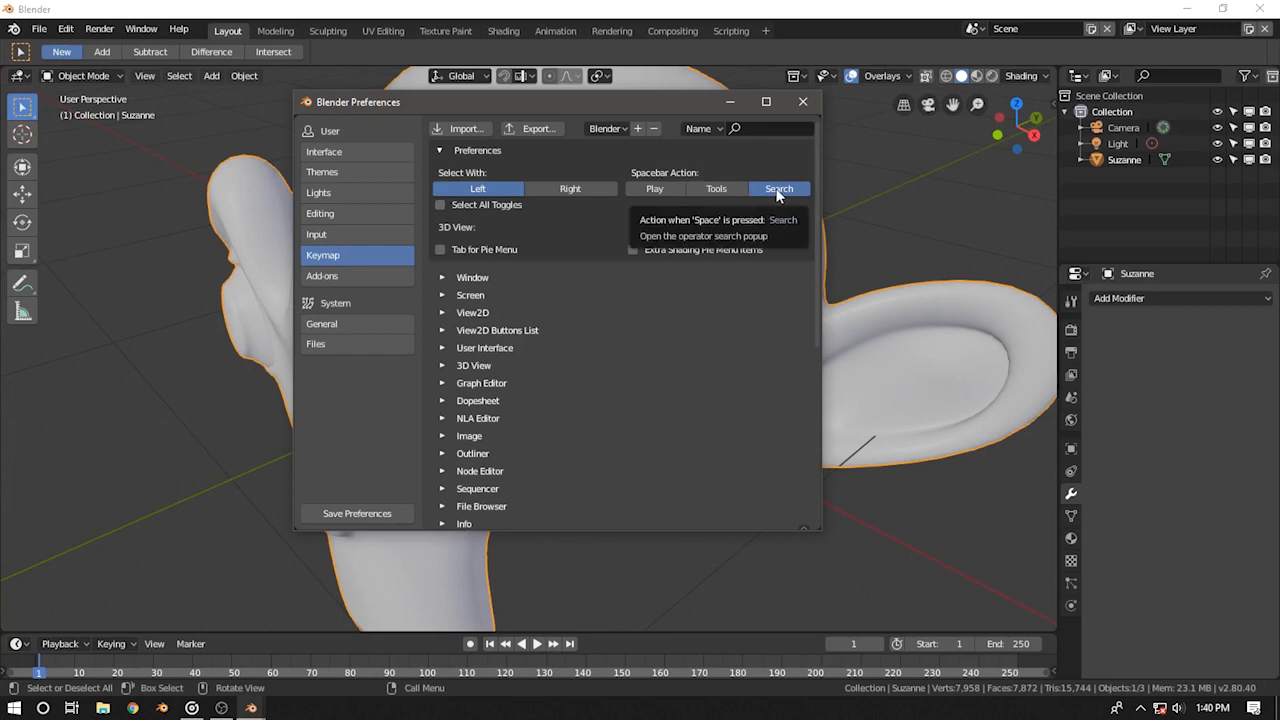
mouse_move(356, 512)
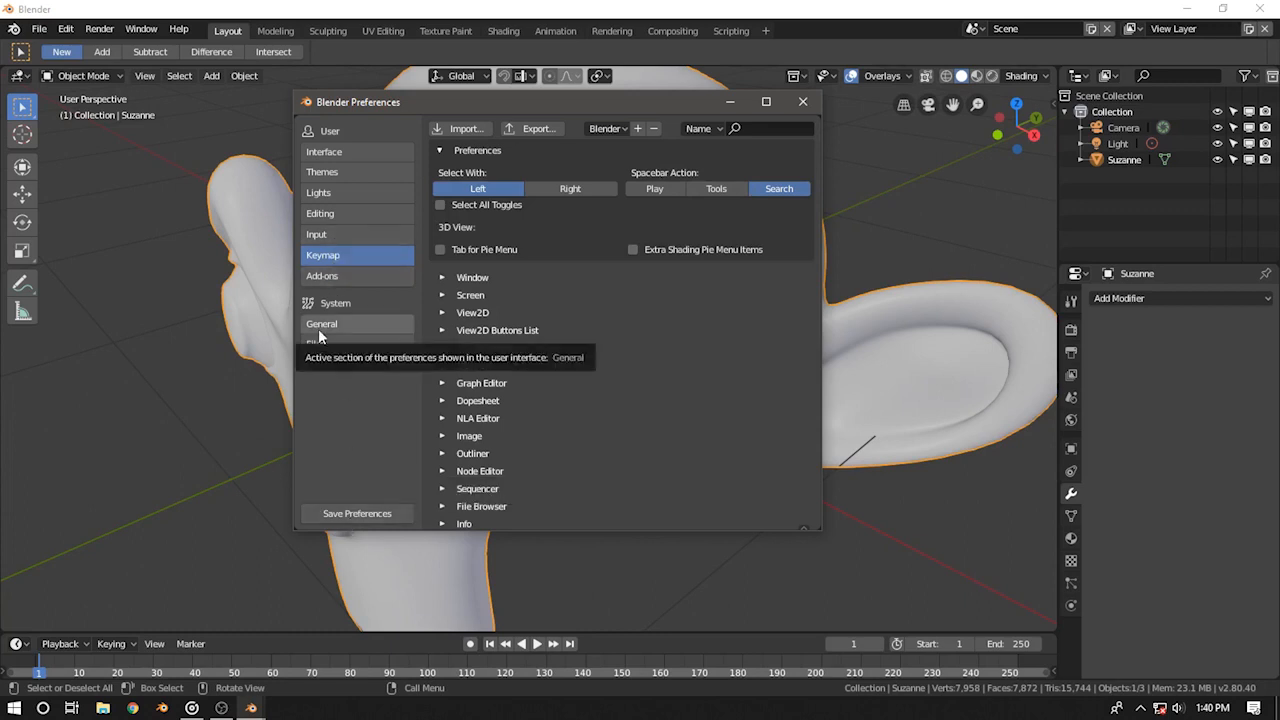
left_click(320, 324)
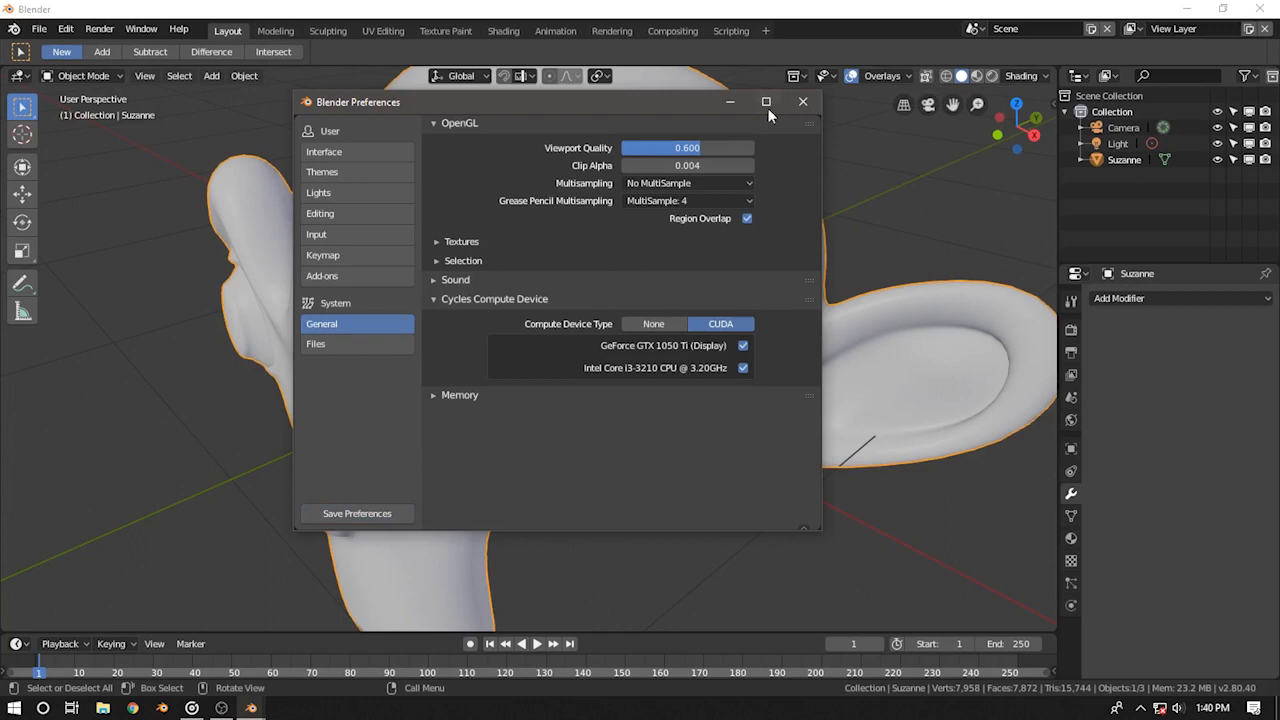
left_click(802, 100)
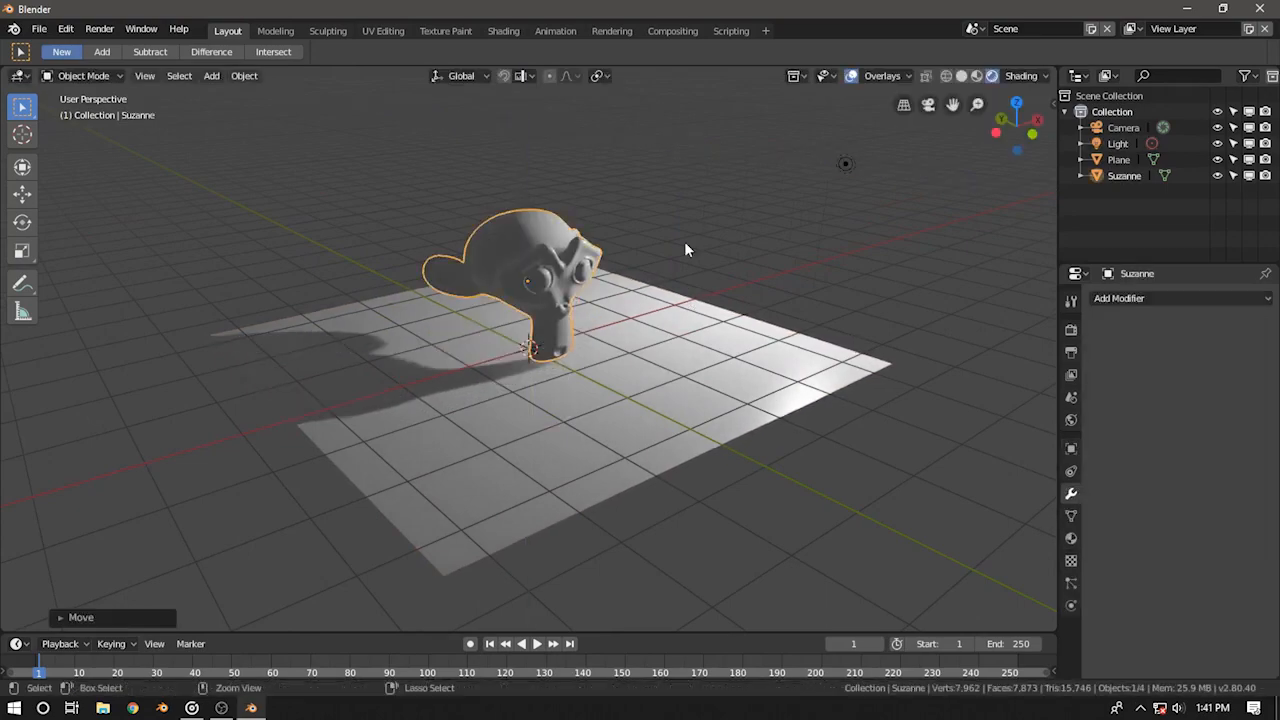
- Orbit in closer to Suzanne and duplicate the light to add Light.001
left_click_drag(686, 248, 784, 316)
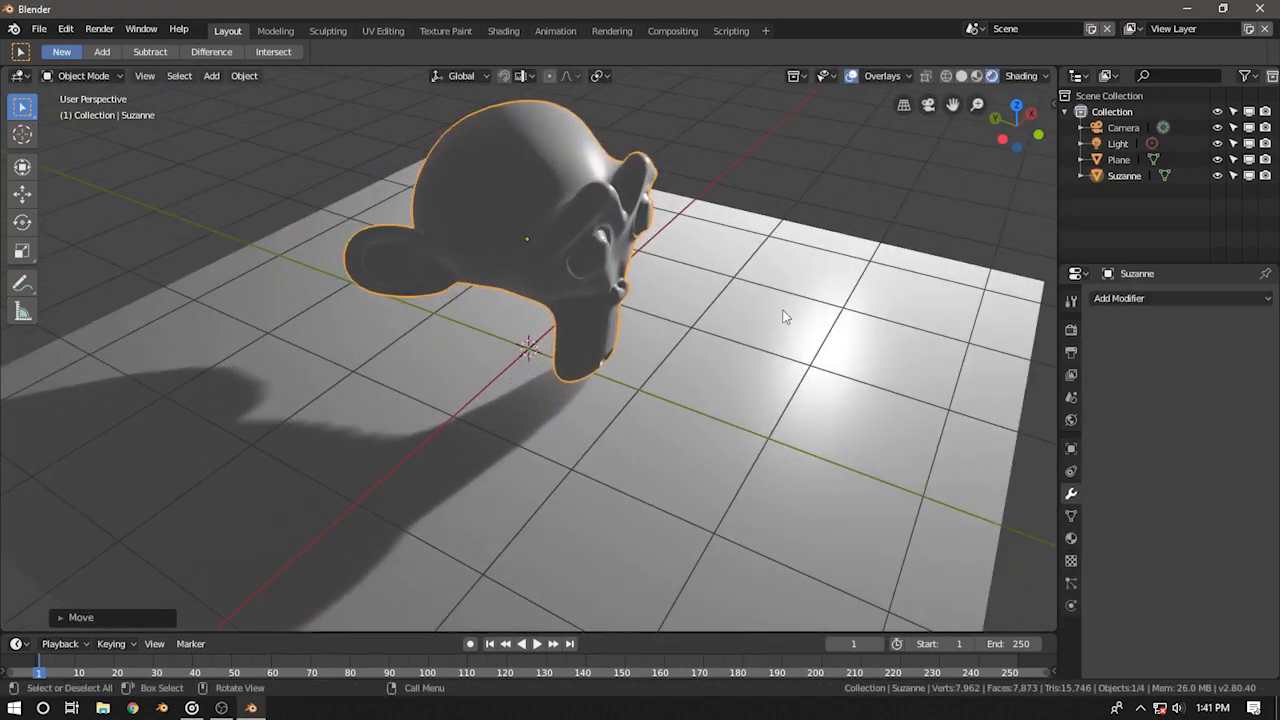
left_click_drag(784, 316, 728, 366)
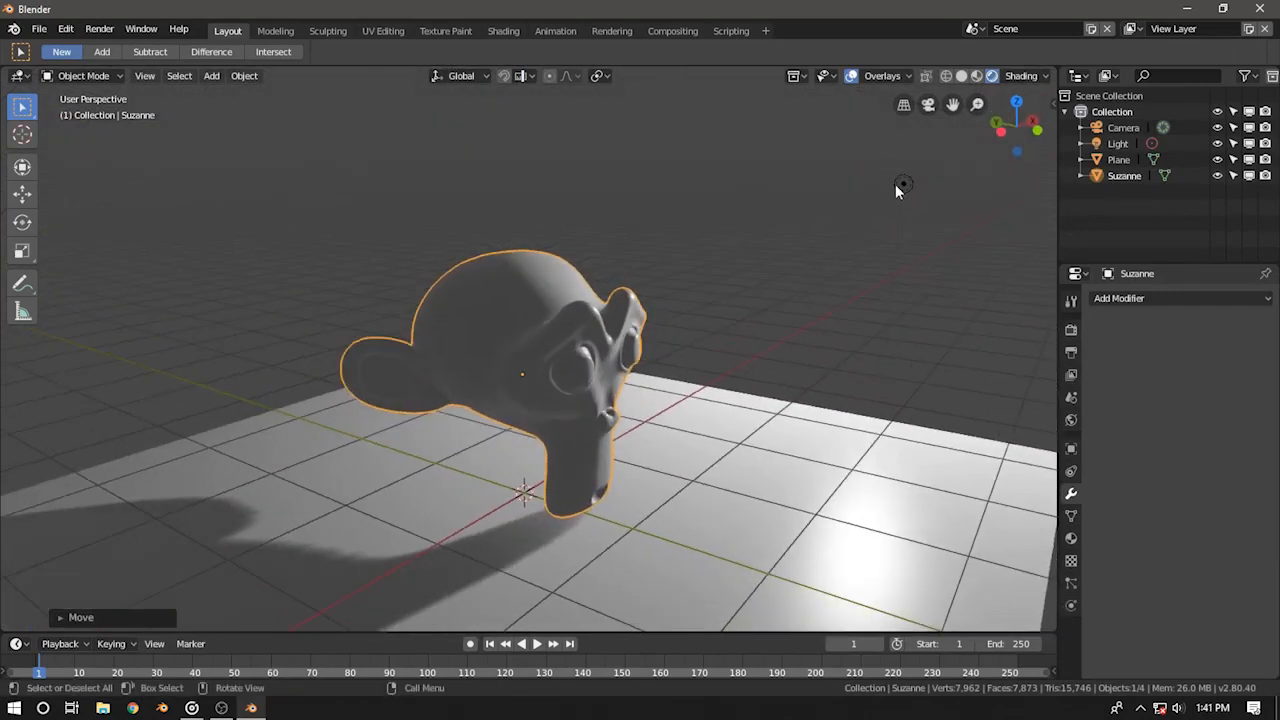
key("shift+d")
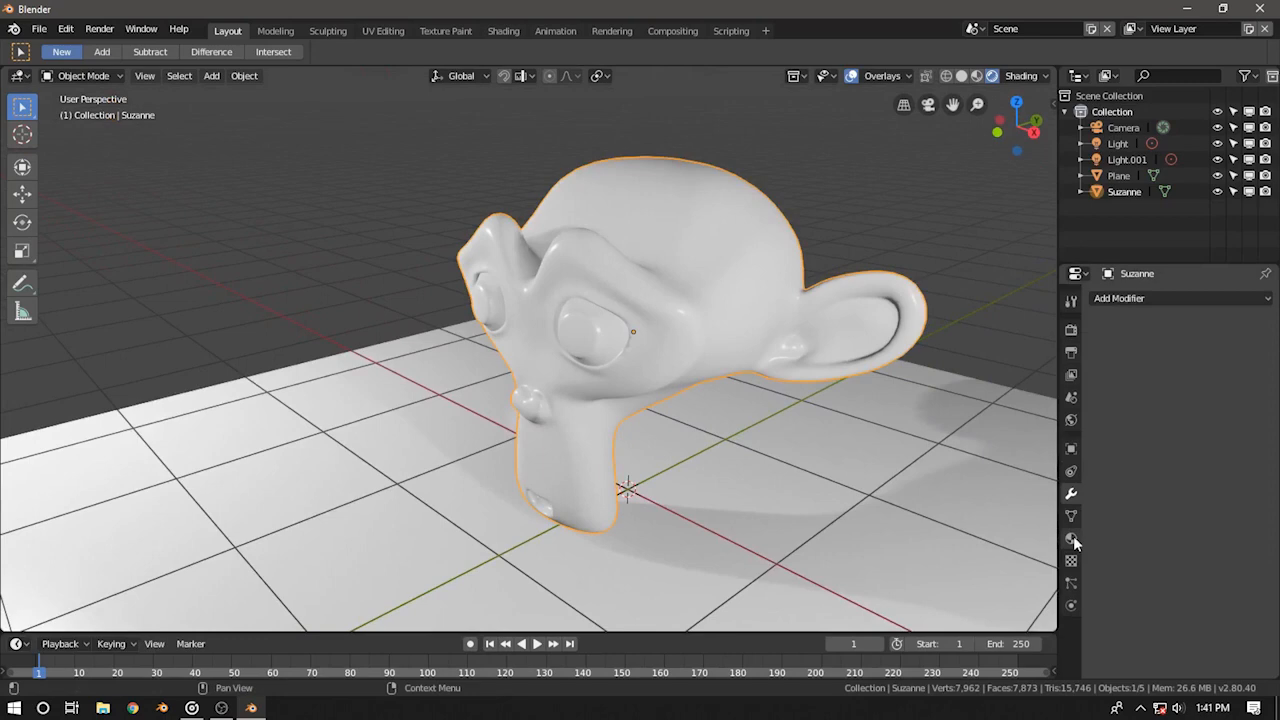
mouse_move(1072, 540)
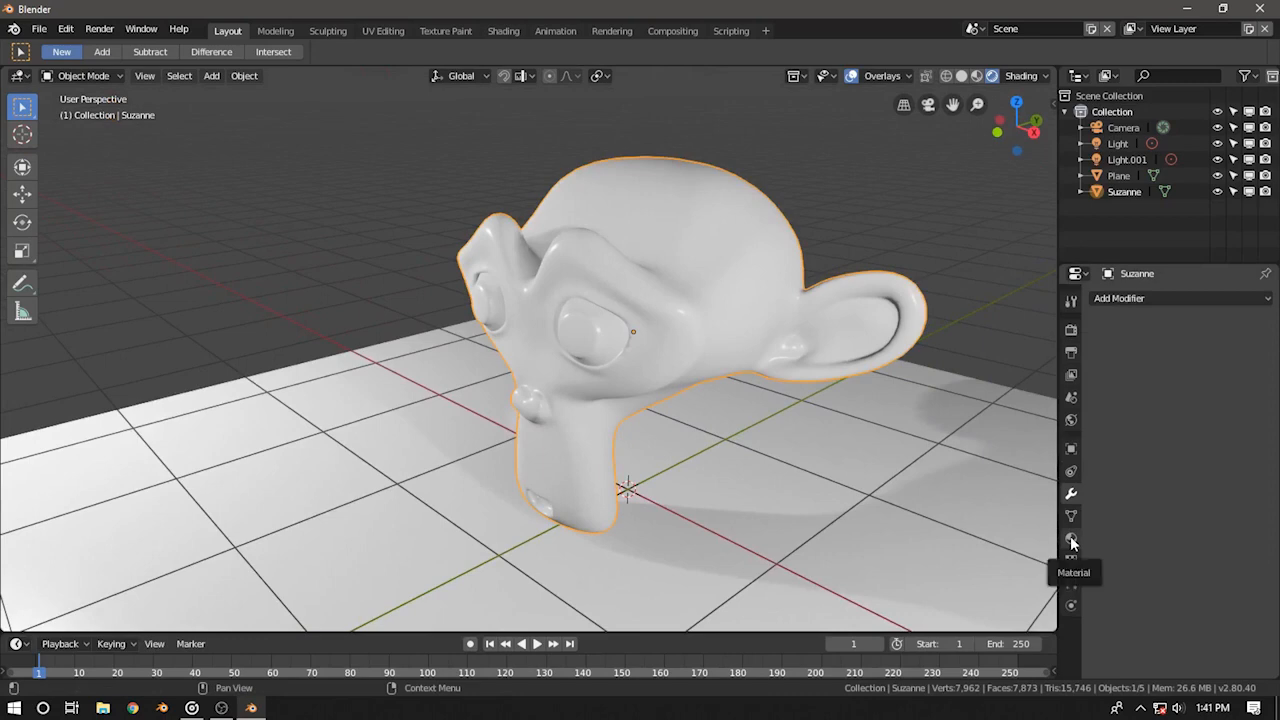
- Create a new Principled BSDF material for Suzanne and rename it starting with 'Monk'
left_click(1072, 538)
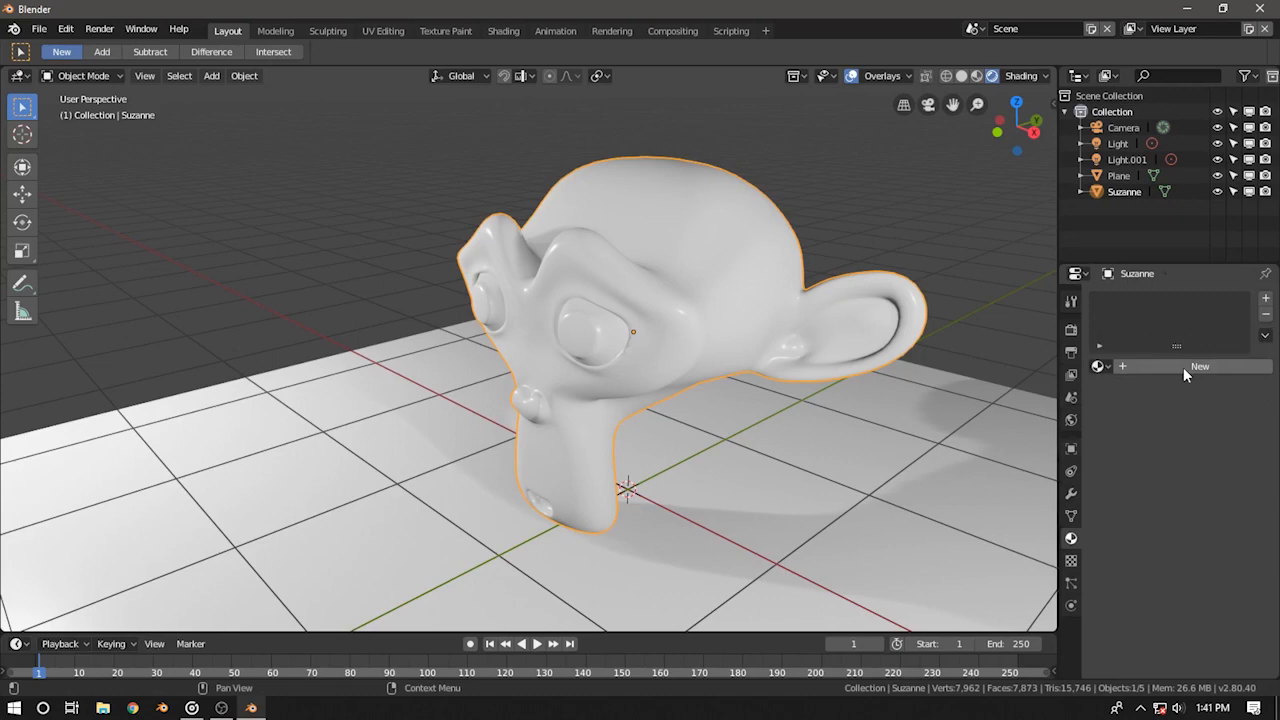
mouse_move(1200, 366)
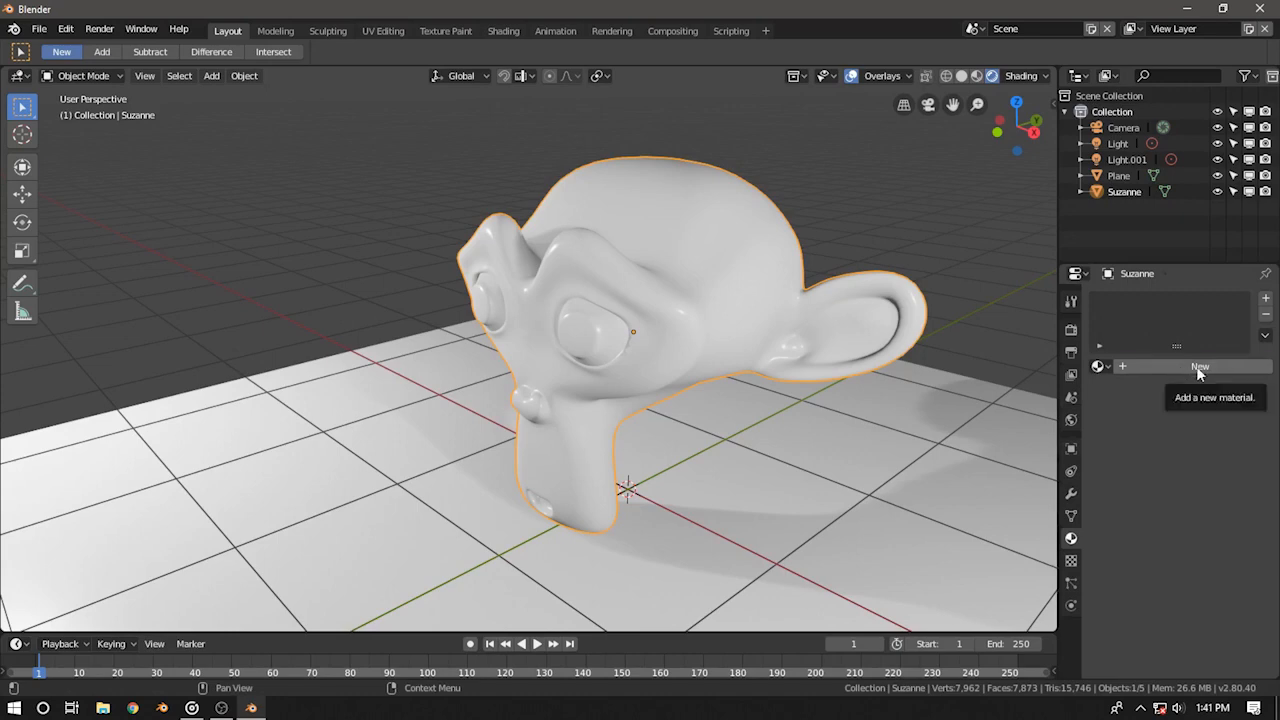
left_click(1200, 366)
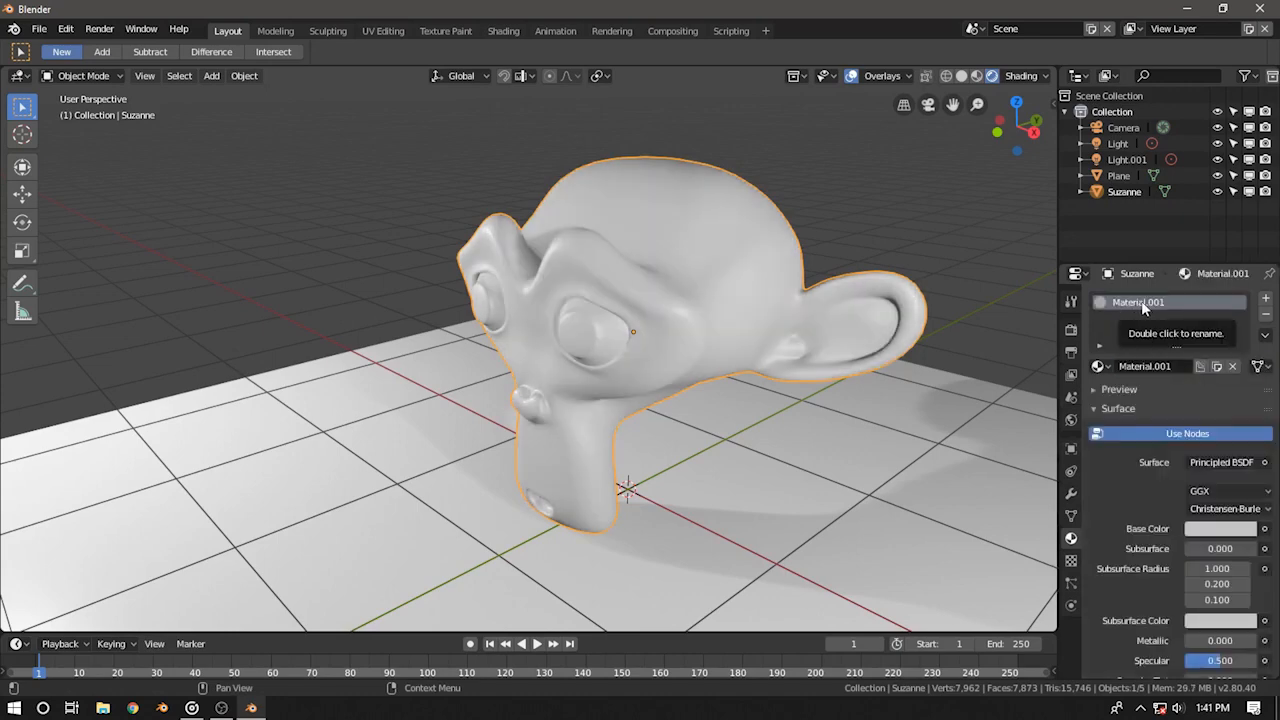
double_click(1138, 302)
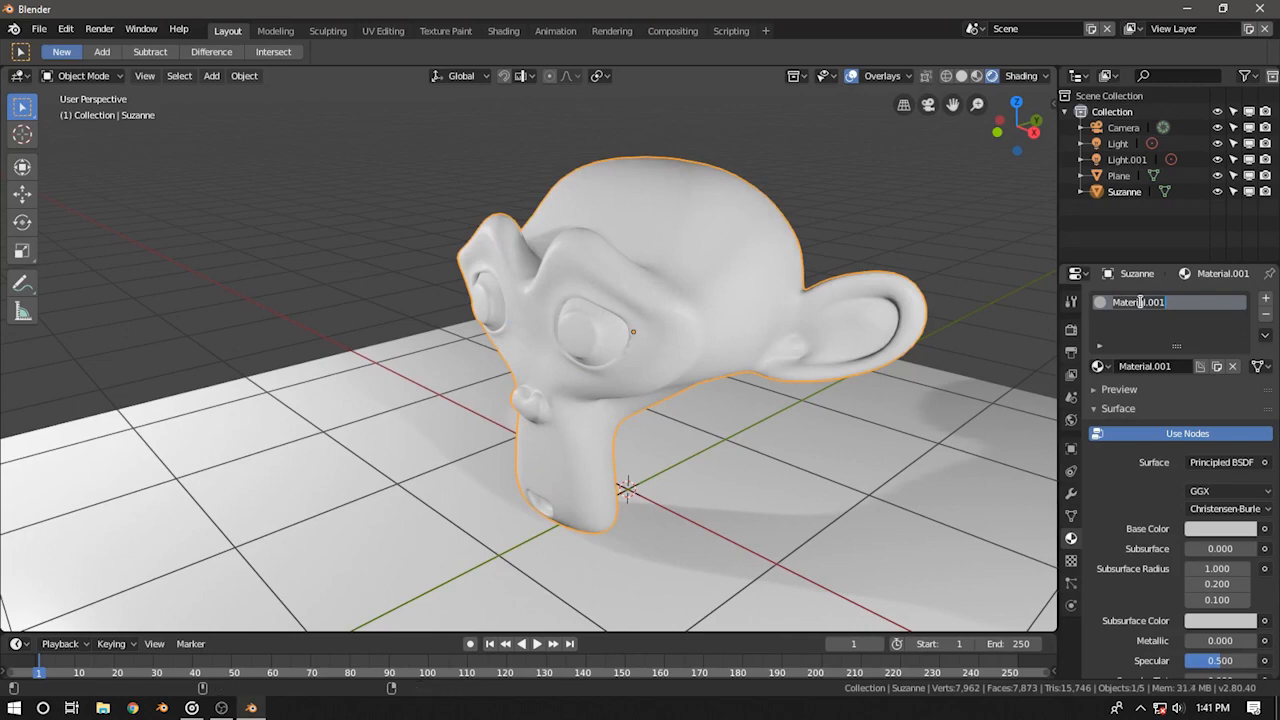
type("Monk")
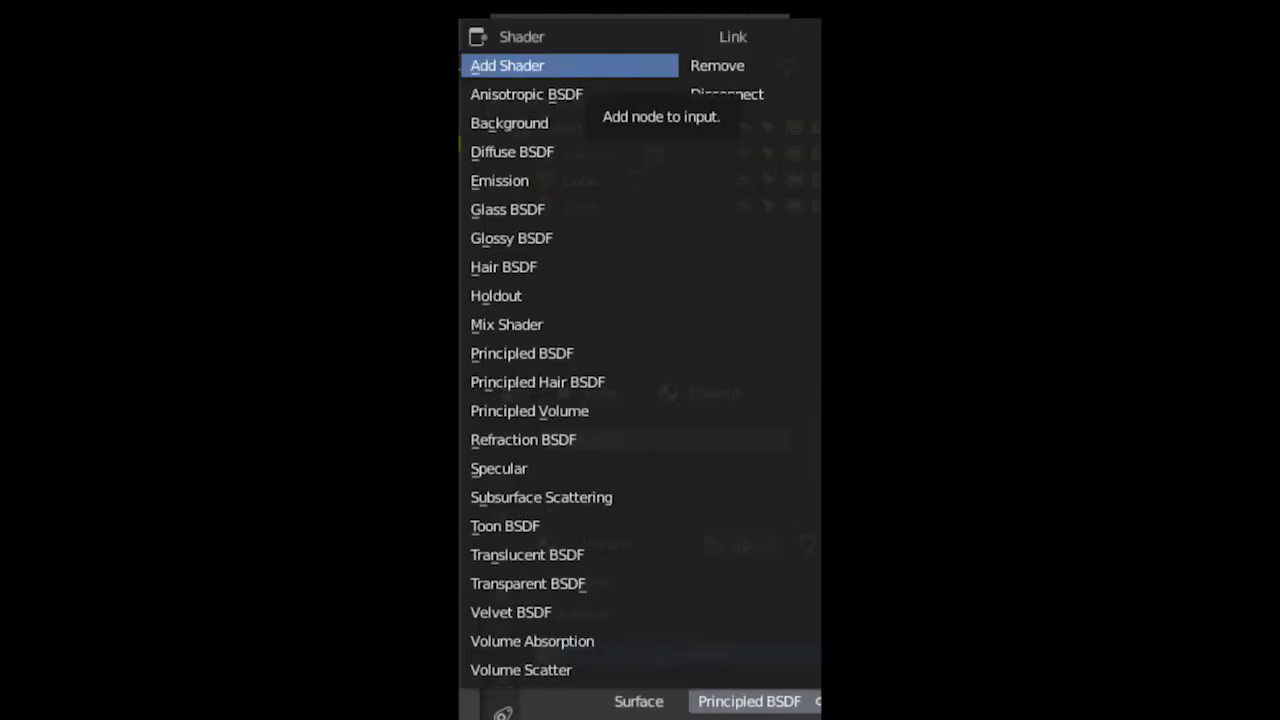
left_click(522, 352)
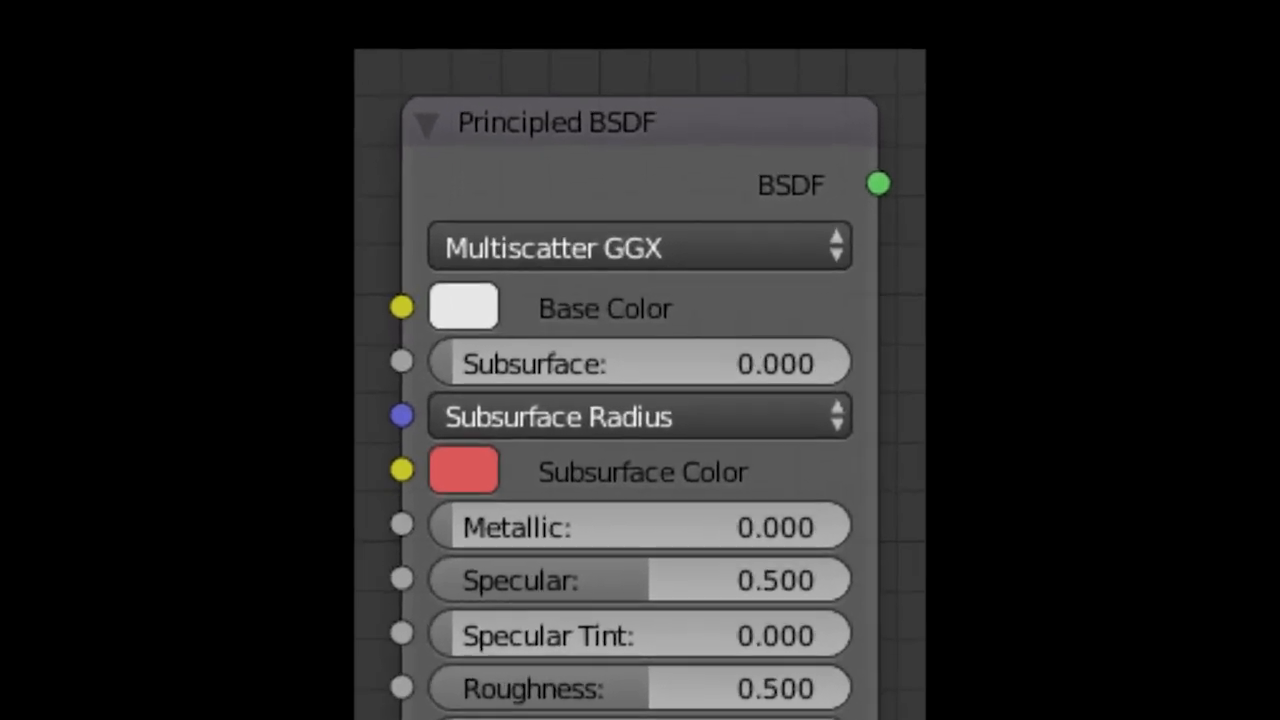
scroll("down", 3)
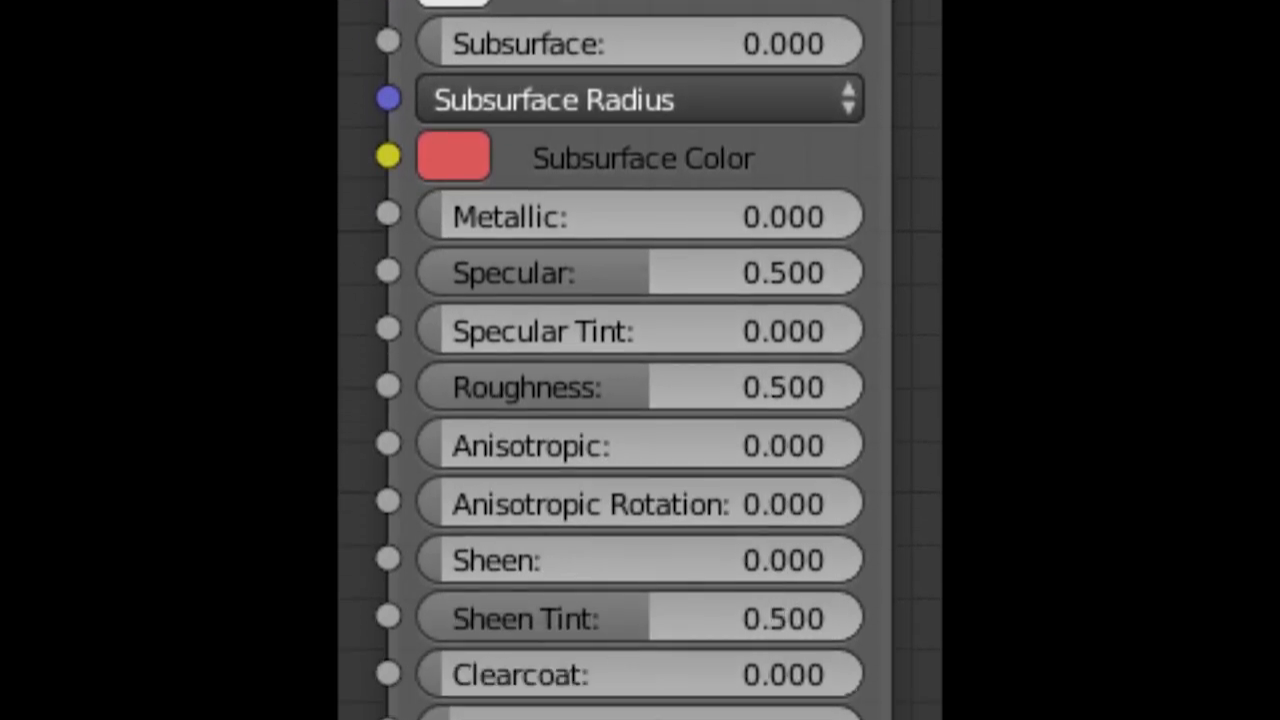
scroll("down", 3)
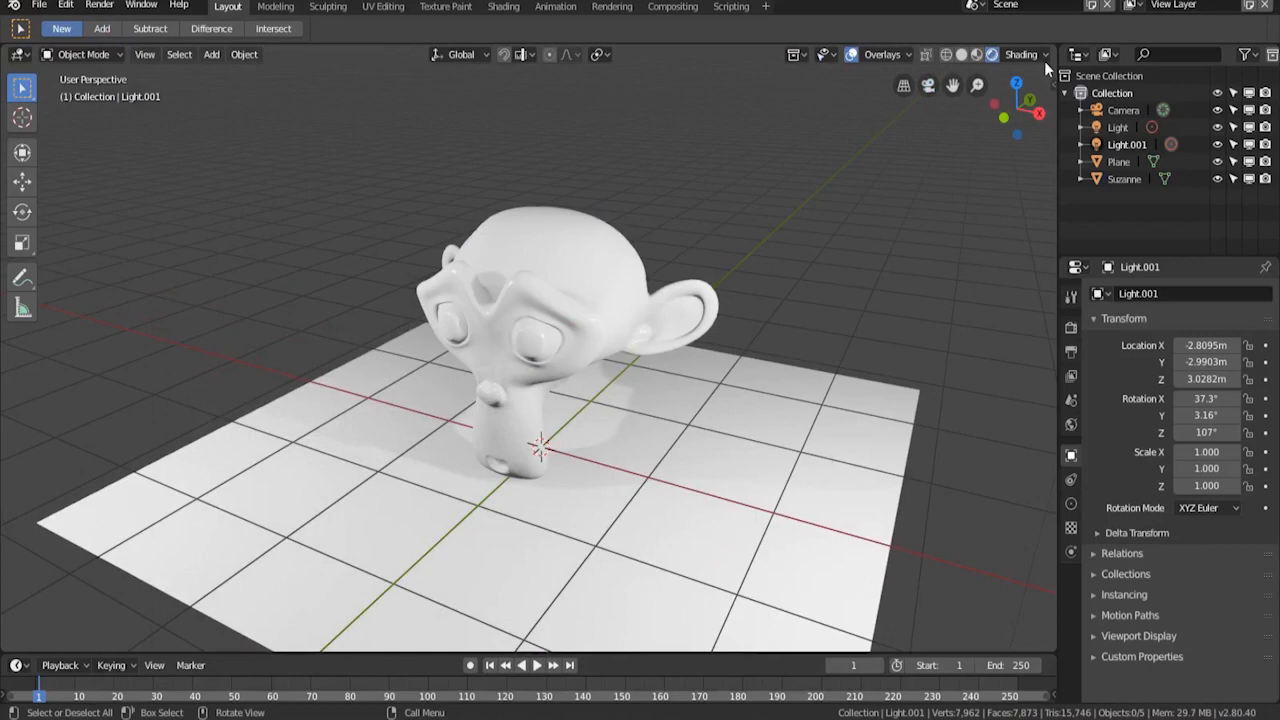
mouse_move(530, 72)
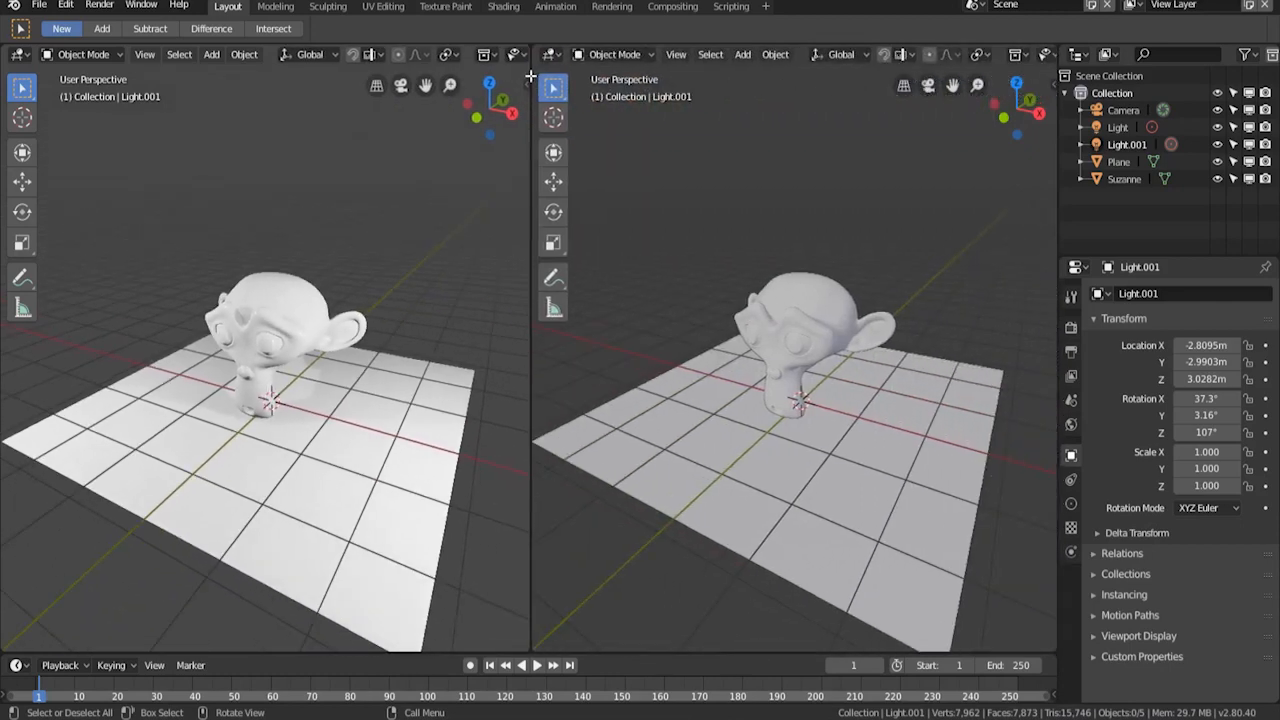
mouse_move(384, 486)
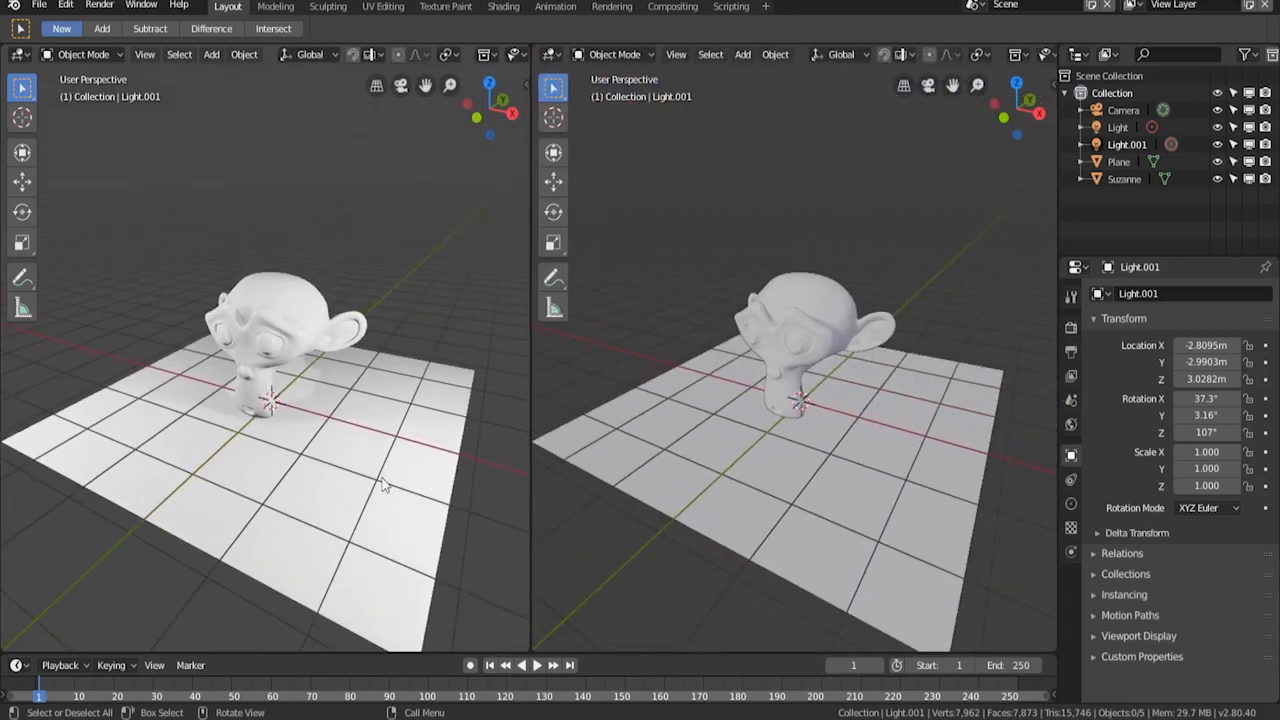
mouse_move(460, 448)
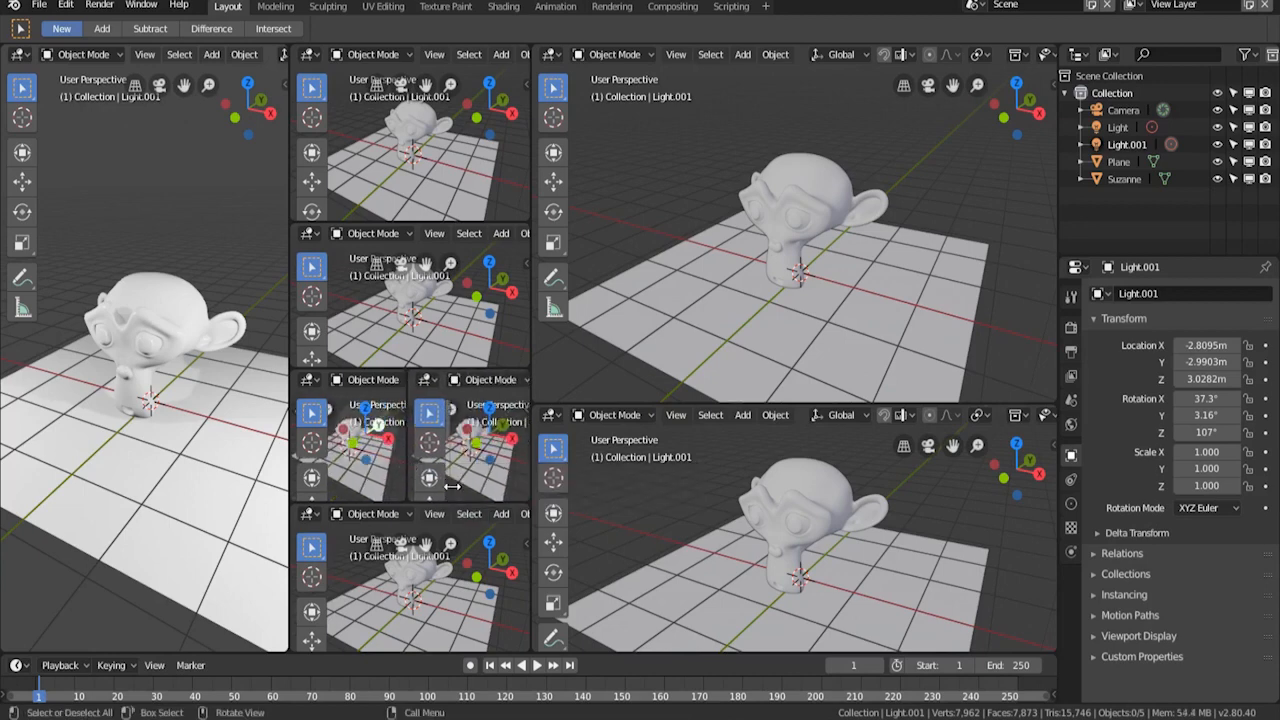
mouse_move(428, 412)
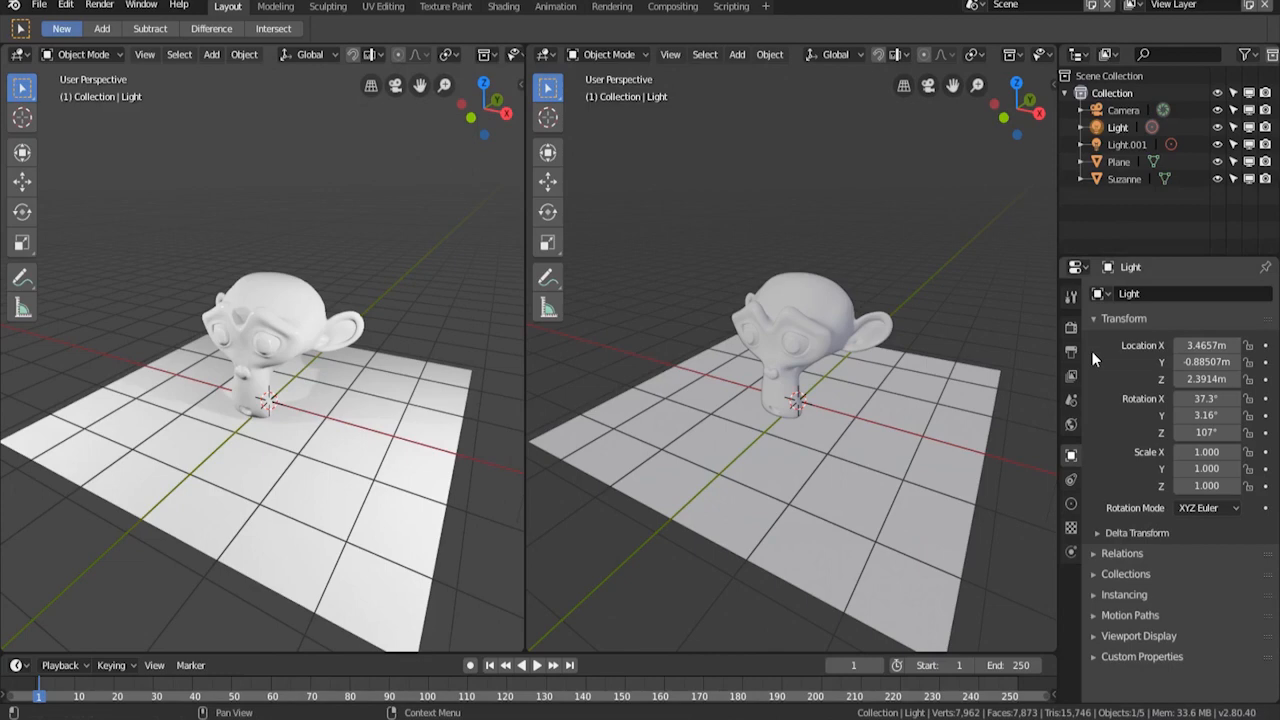
- Switch the right area from 3D viewport to Dope Sheet, then Outliner, and reopen the editor list
left_click(544, 54)
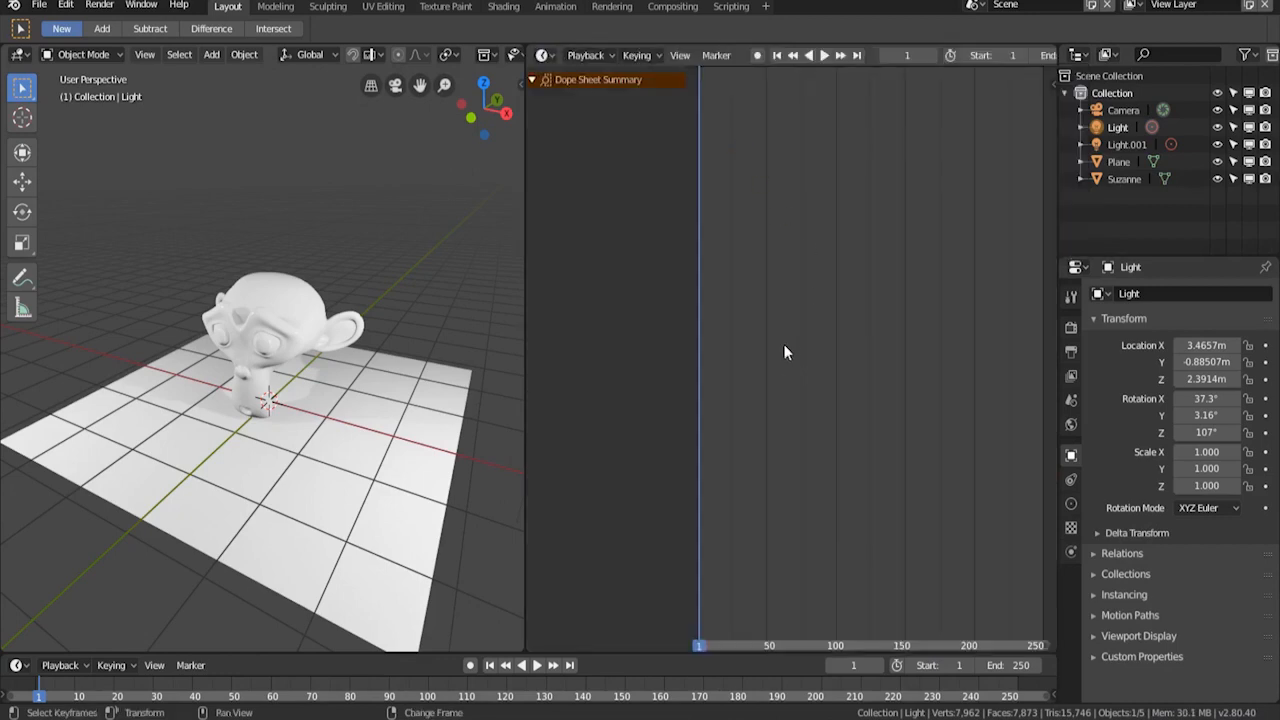
mouse_move(876, 414)
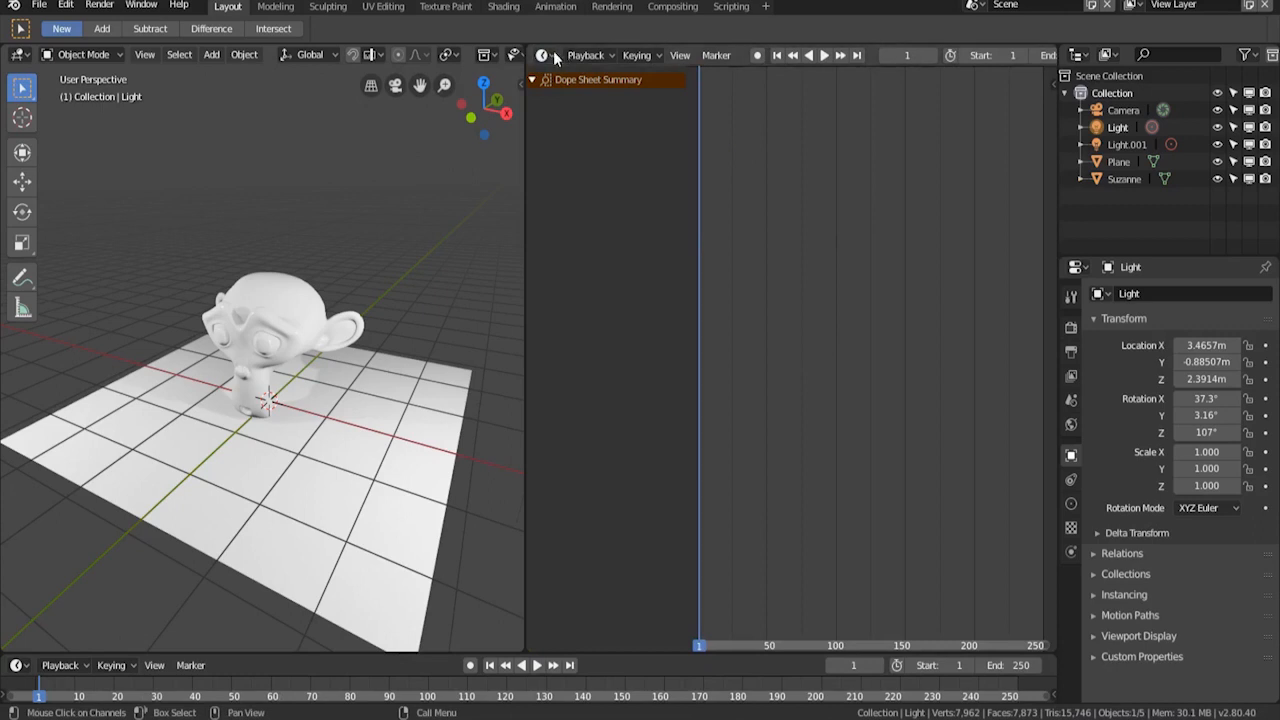
left_click(544, 56)
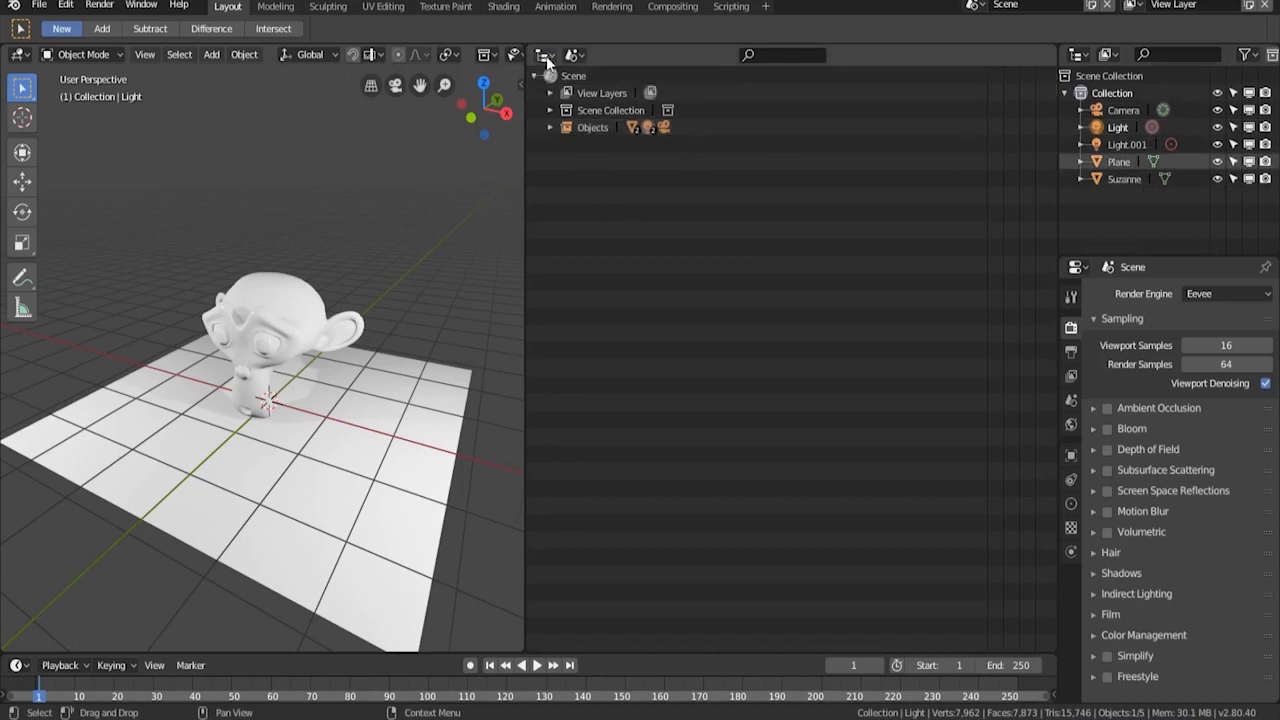
left_click(544, 56)
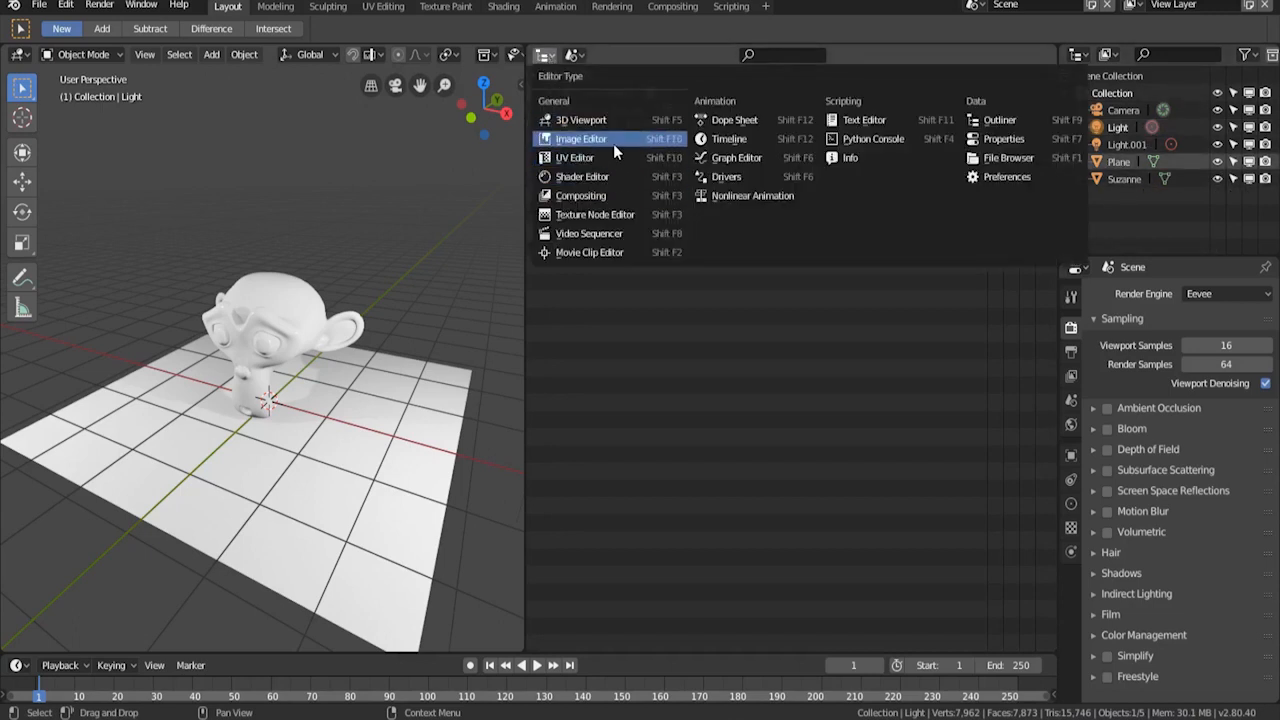
mouse_move(582, 176)
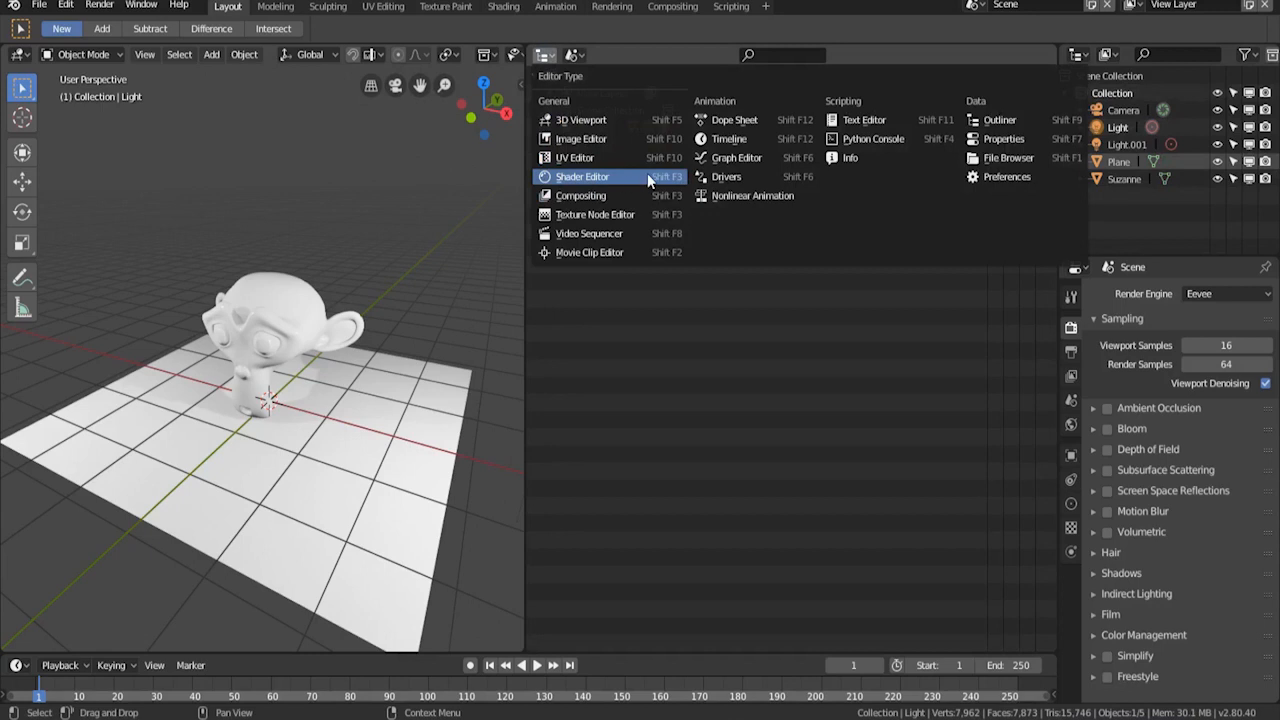
- Make the right area a Shader Editor with the sidebar hidden, zoomed to show both Monkey nodes
left_click(582, 176)
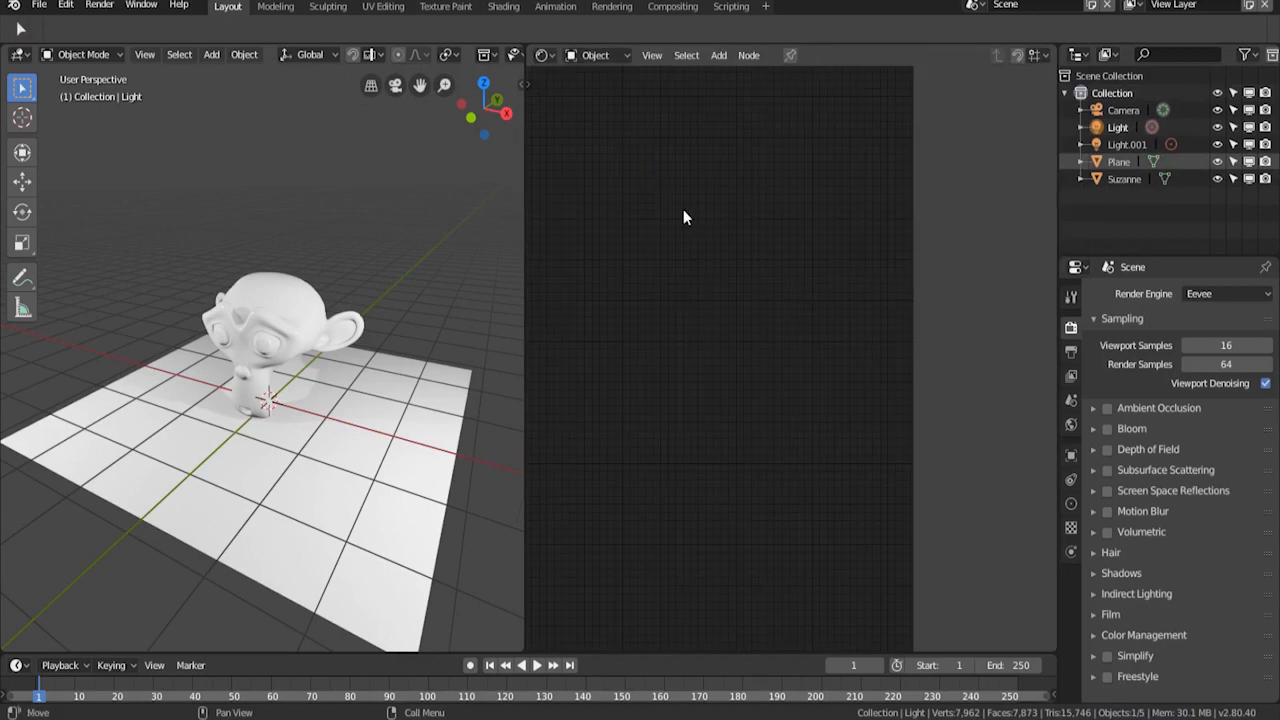
key("n")
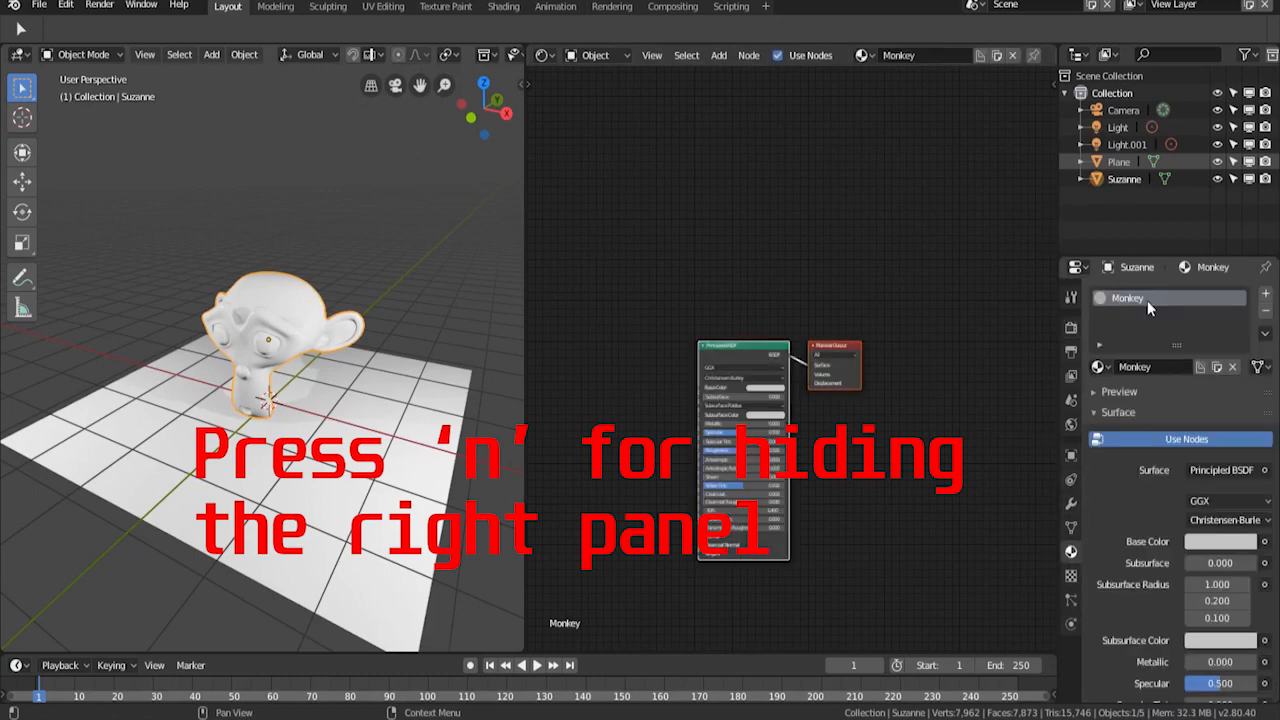
key("n")
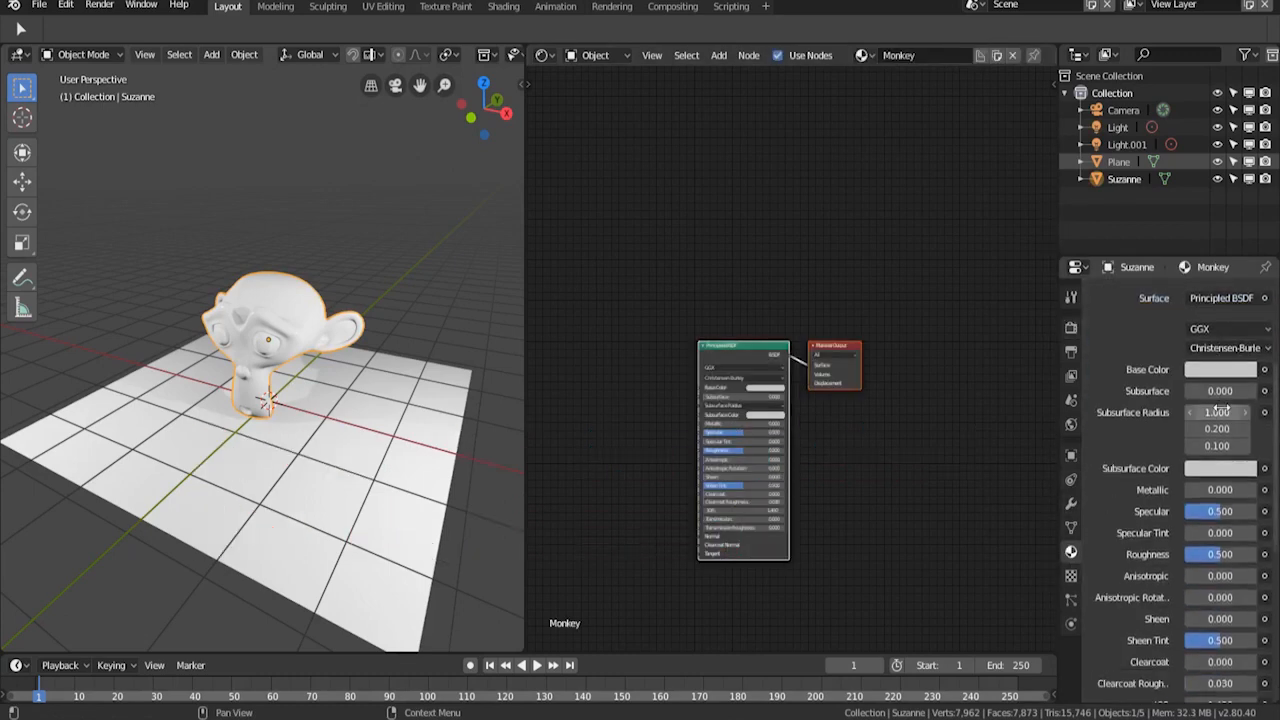
scroll("down", 3)
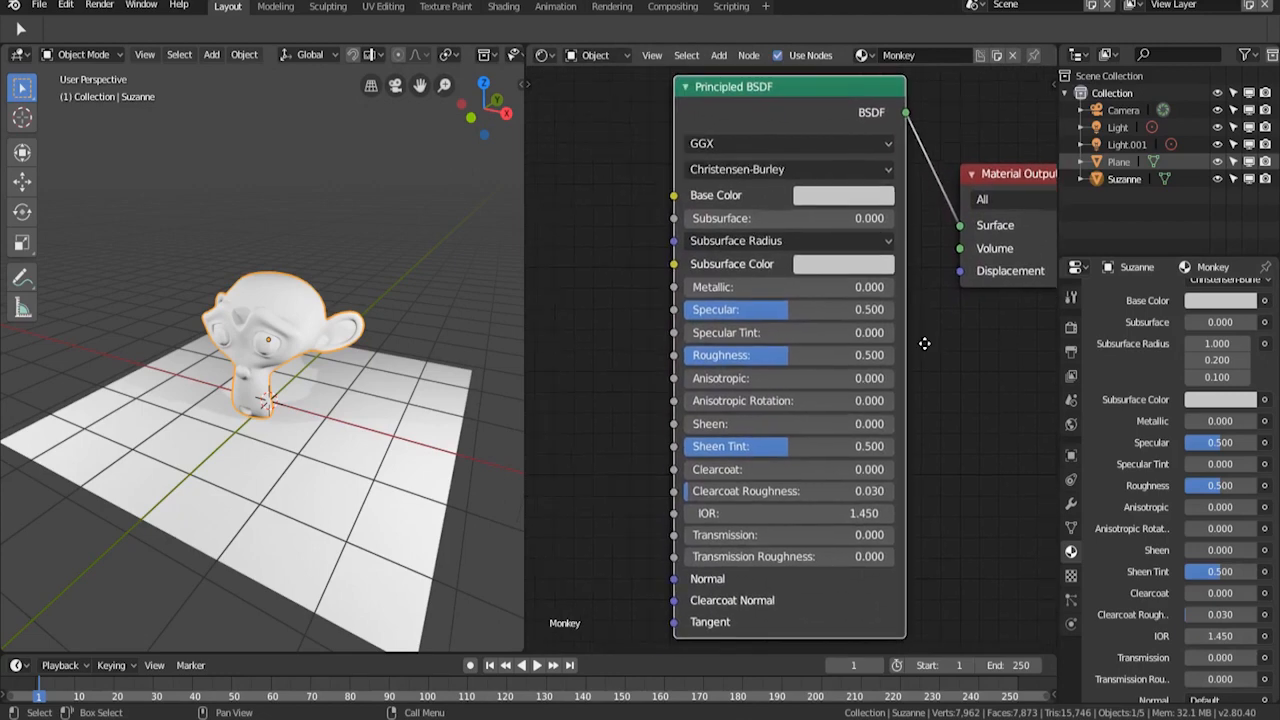
mouse_move(924, 498)
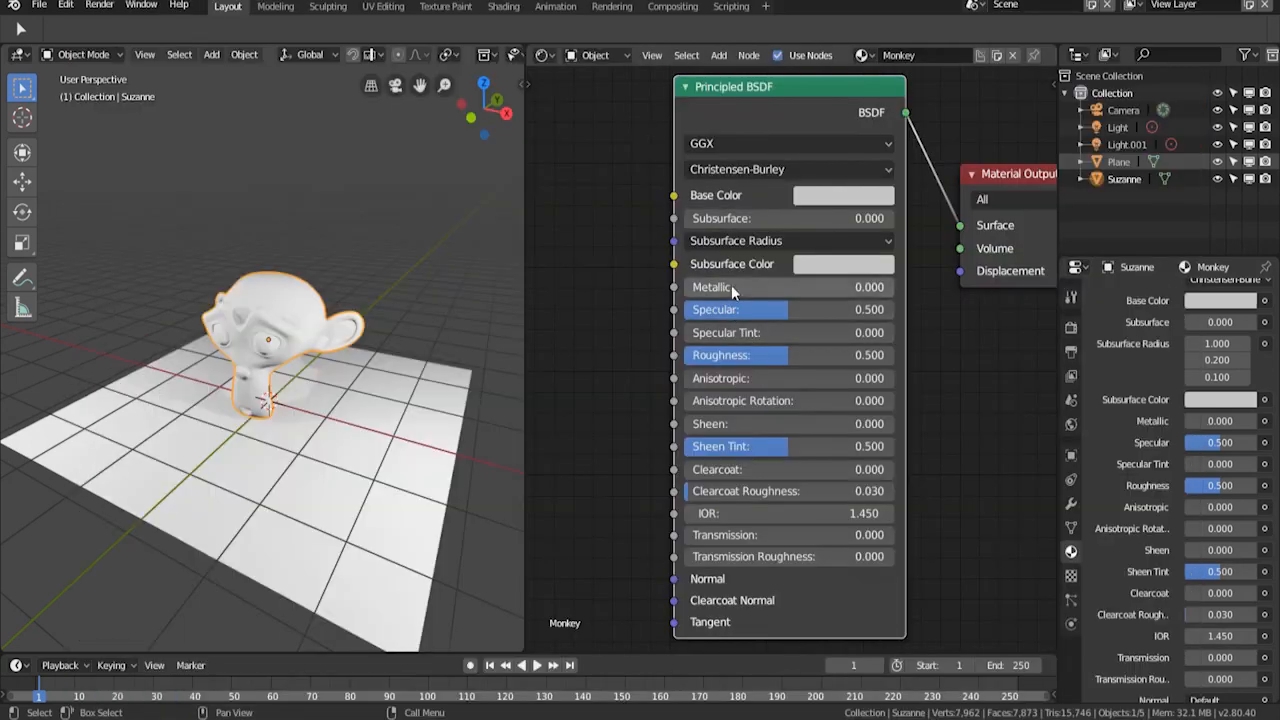
left_click_drag(790, 356, 760, 356)
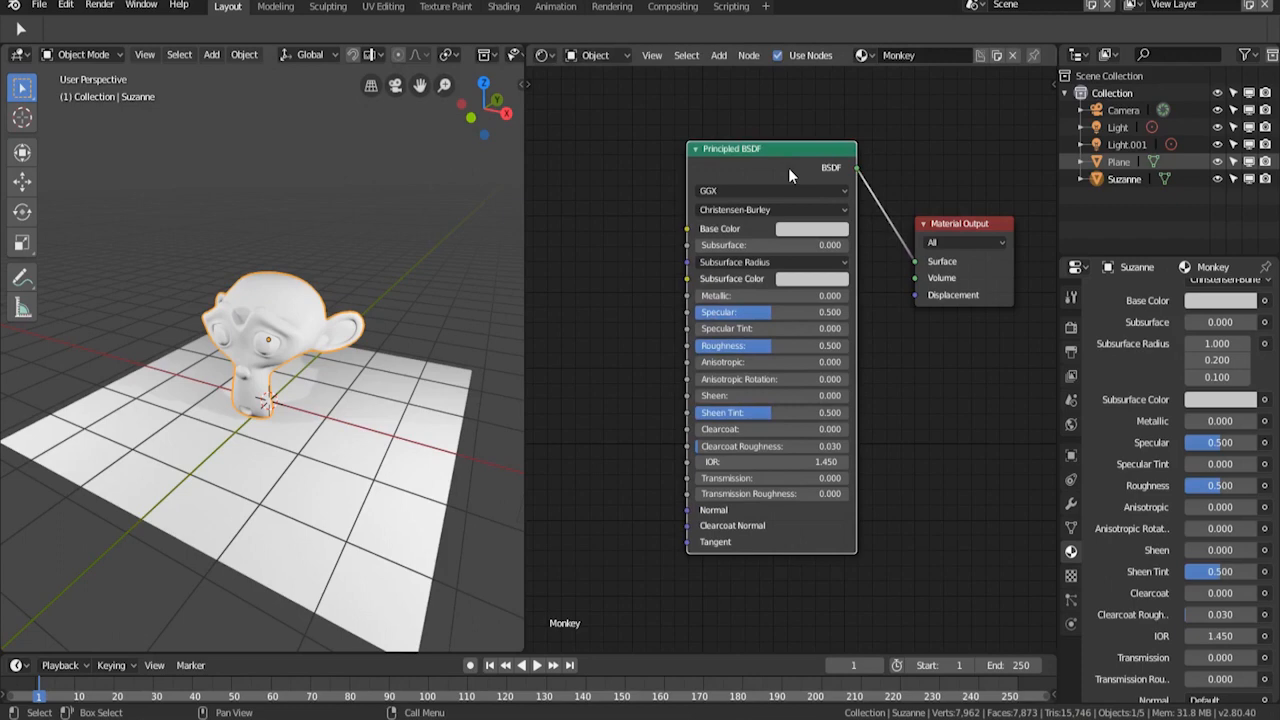
right_click(790, 176)
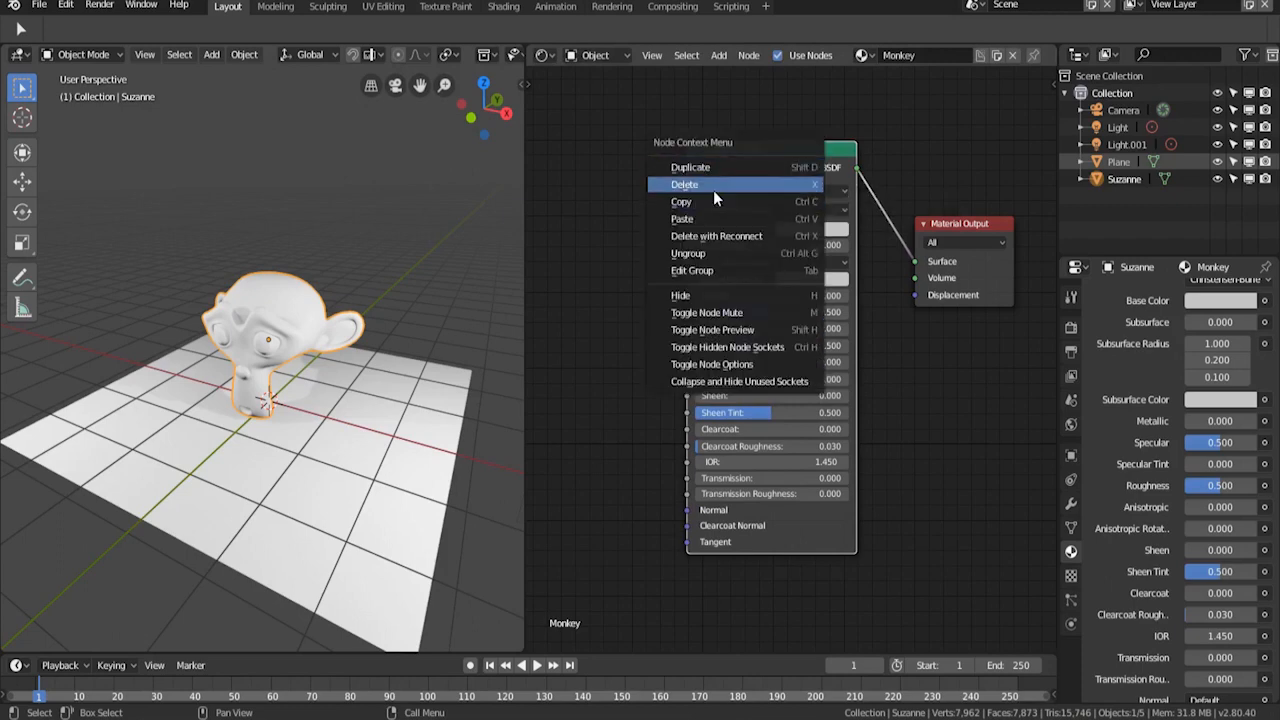
left_click(684, 184)
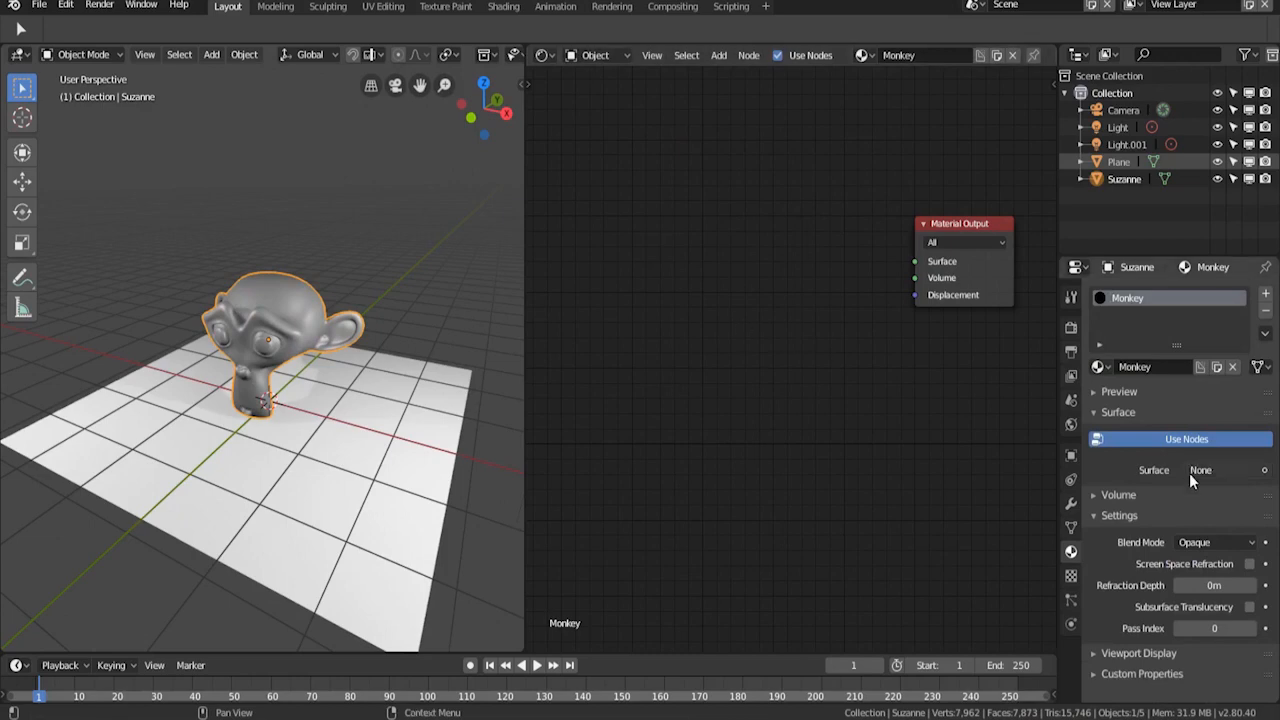
left_click(1216, 470)
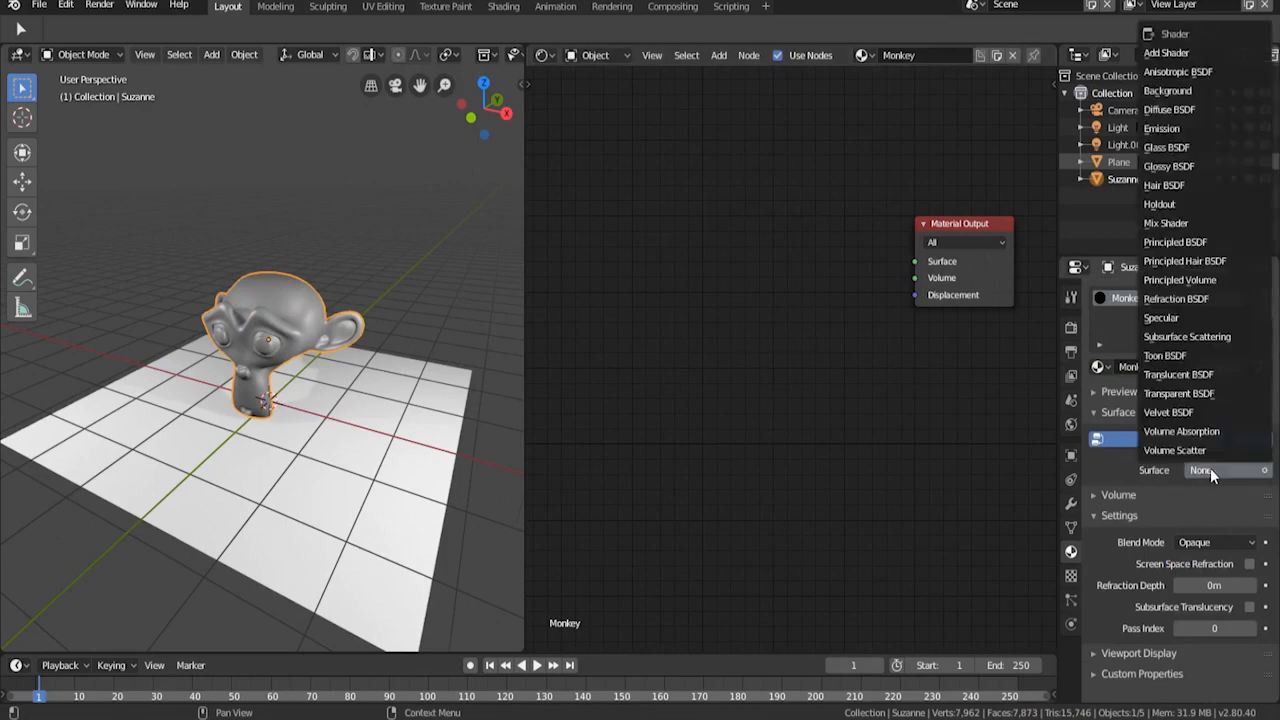
mouse_move(1168, 90)
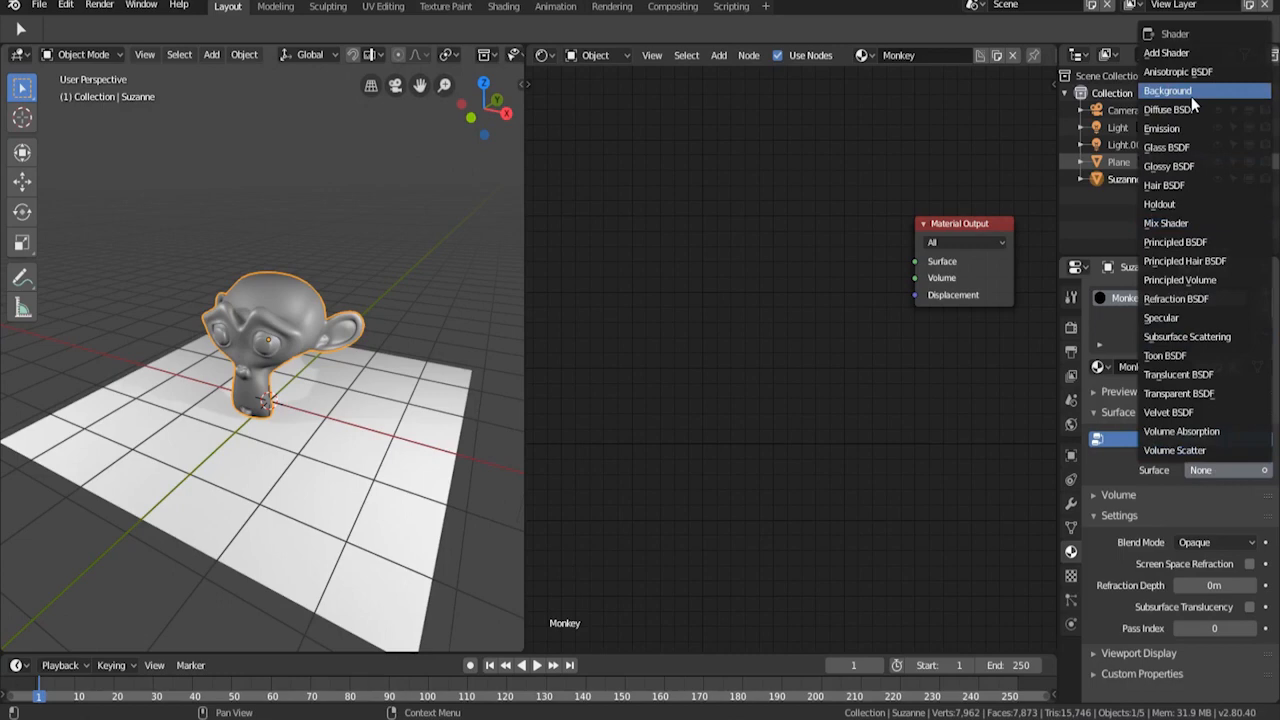
mouse_move(1184, 110)
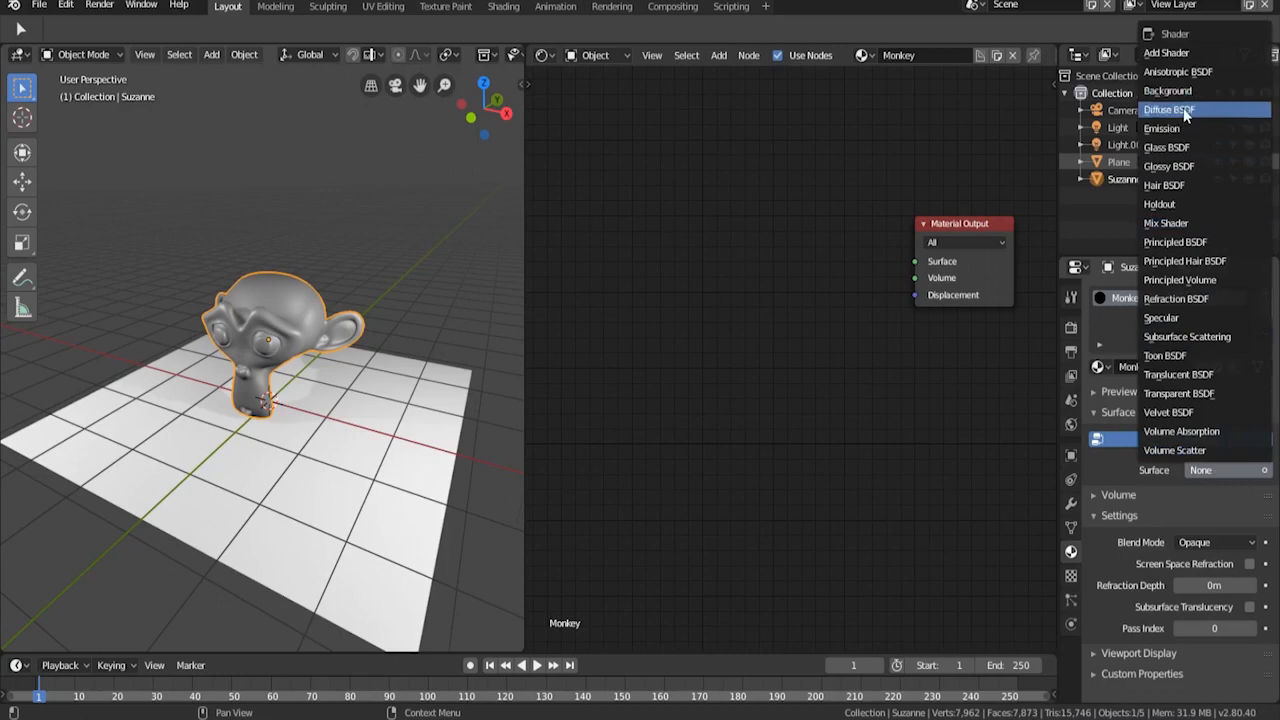
left_click(1168, 108)
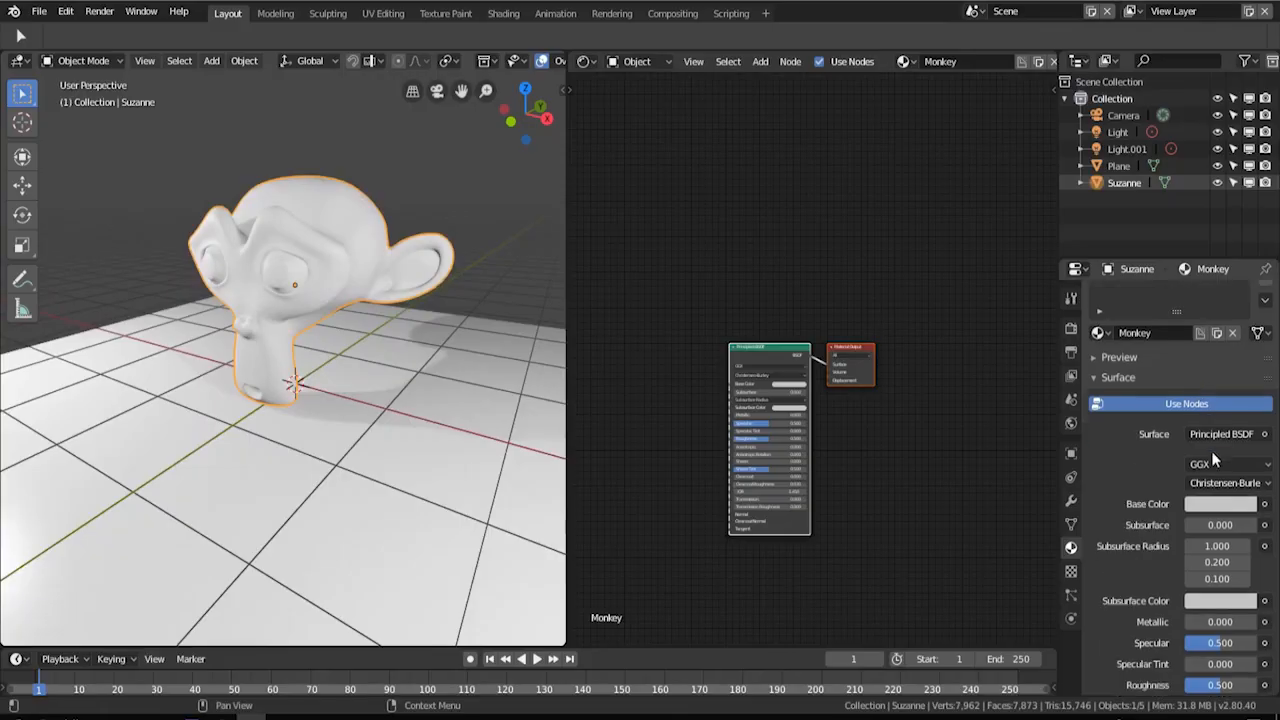
- Wire a Diffuse BSDF into Material Output, try an Emission node on Surface, then return to Diffuse
scroll("down", 3)
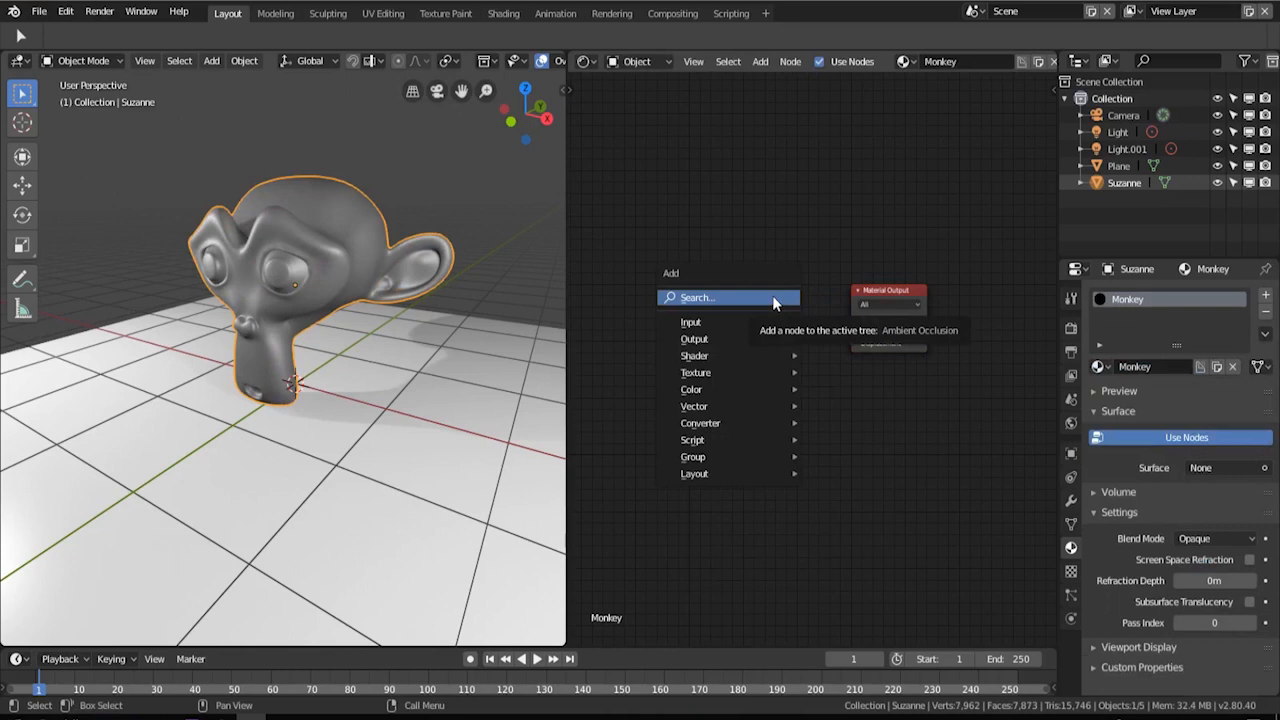
mouse_move(690, 388)
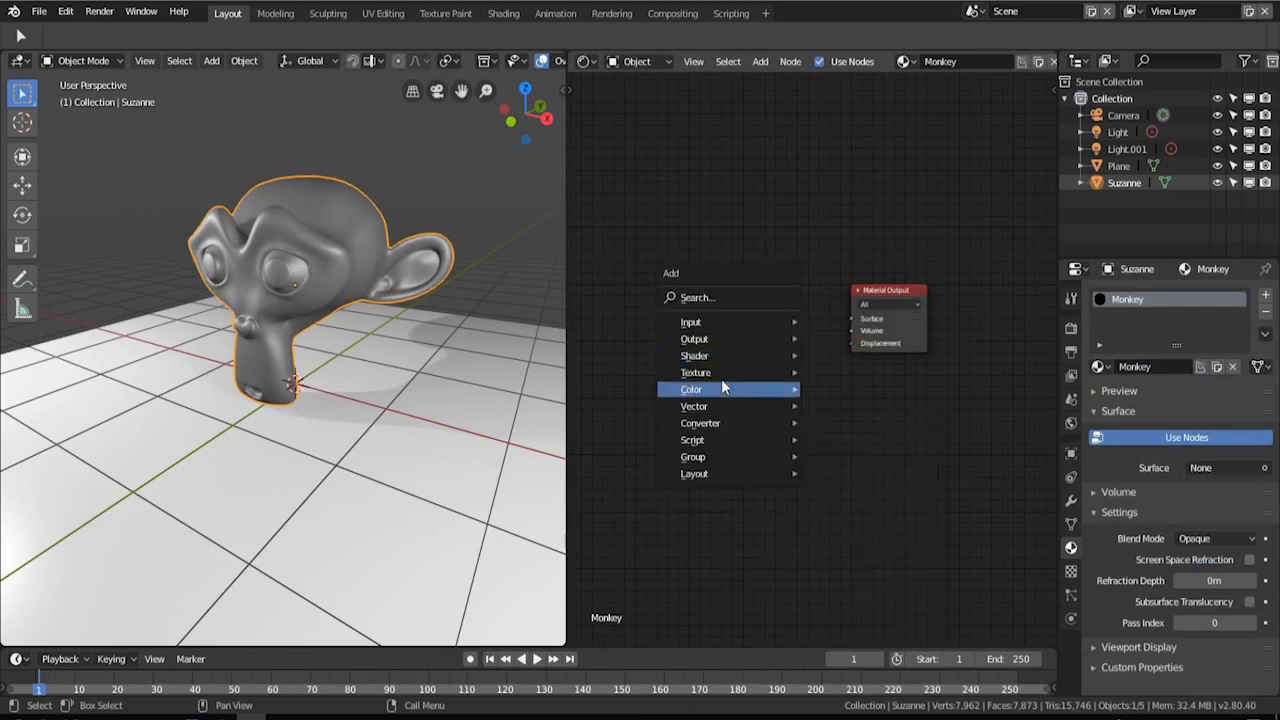
mouse_move(694, 356)
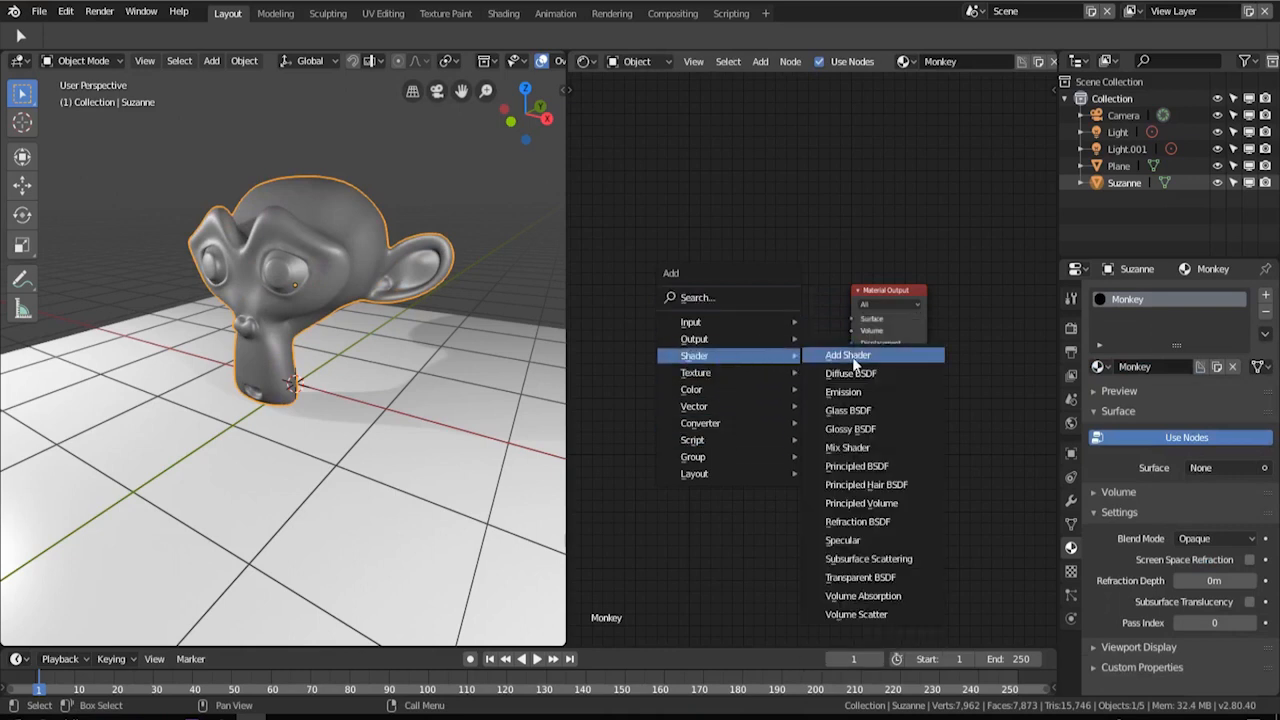
mouse_move(848, 410)
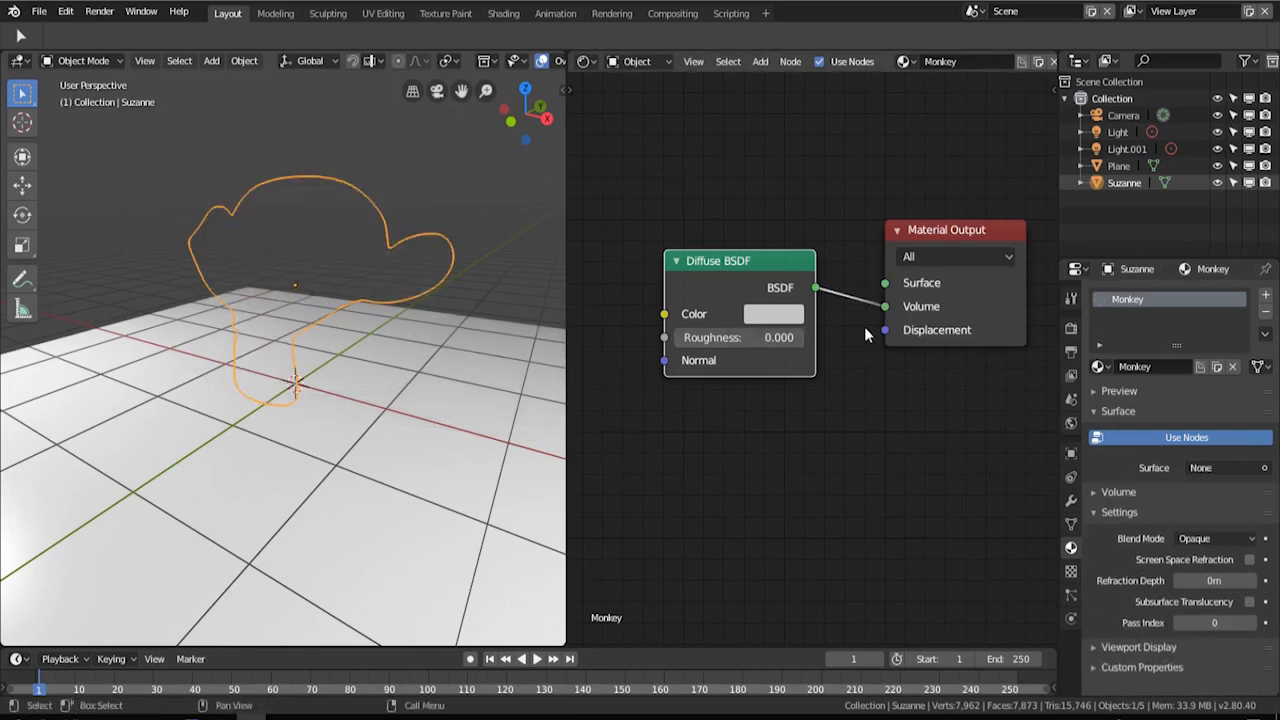
left_click_drag(816, 288, 884, 282)
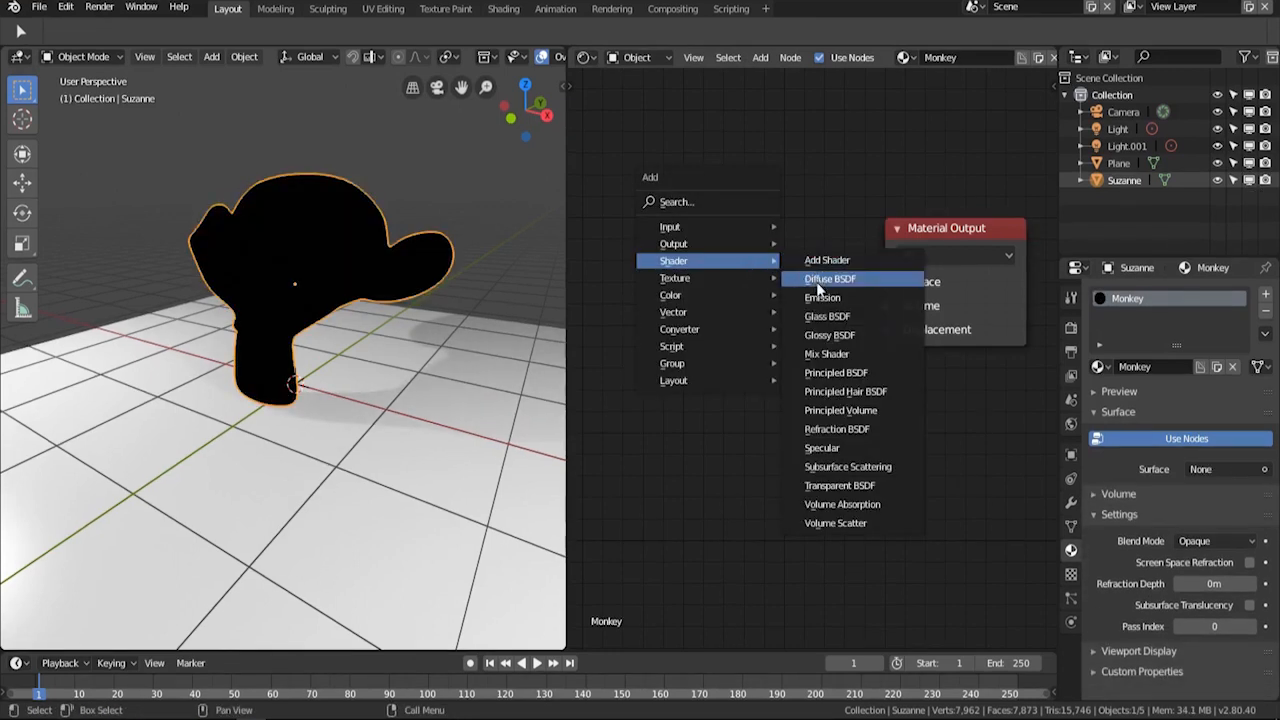
left_click(822, 296)
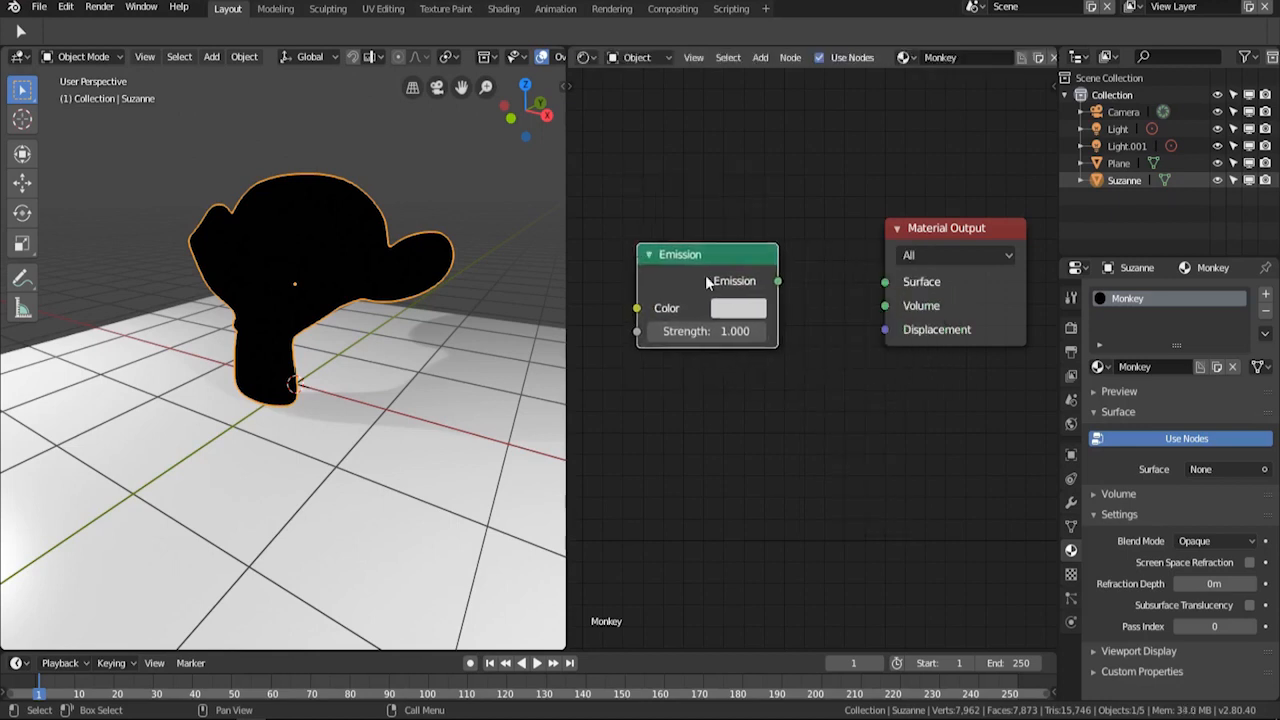
left_click_drag(778, 280, 884, 280)
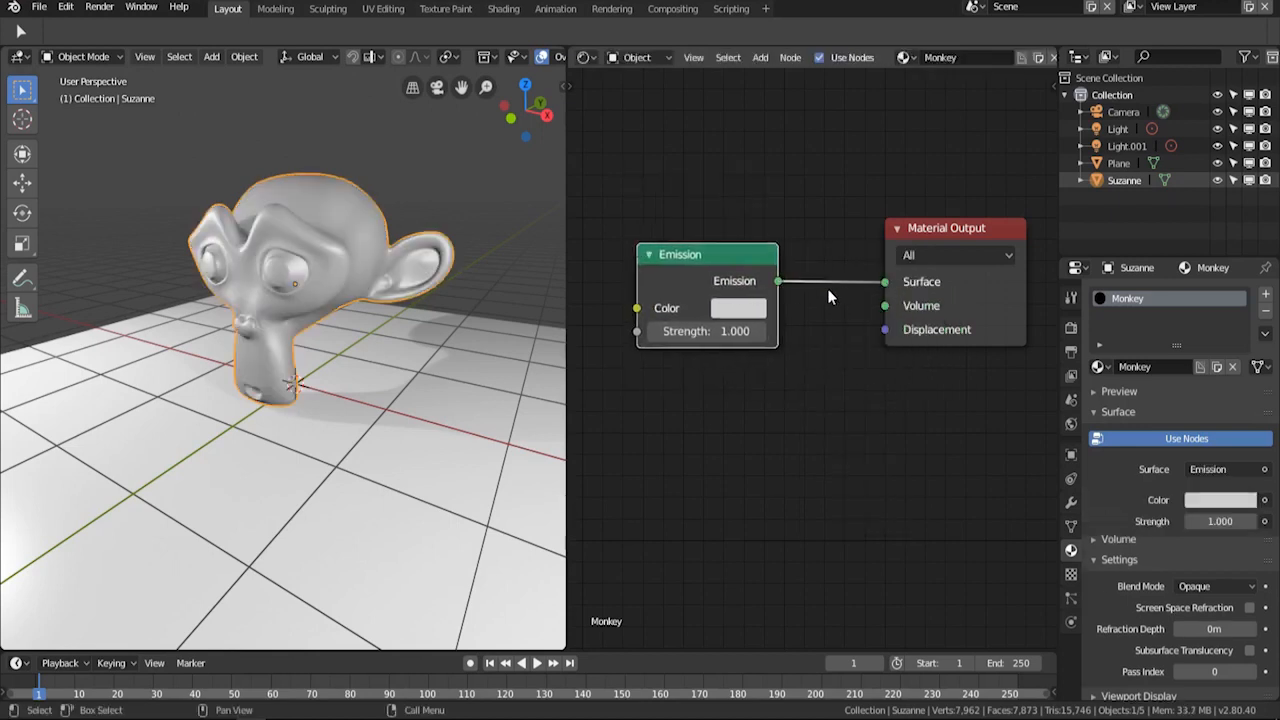
left_click(738, 308)
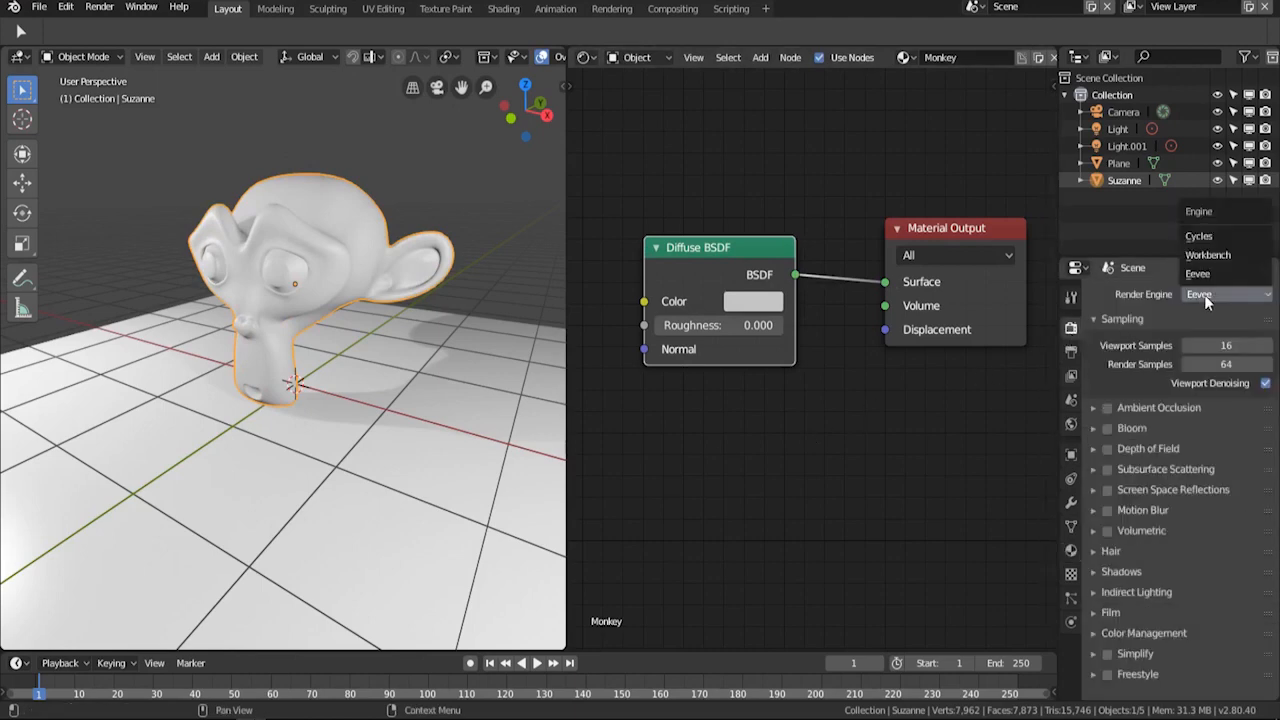
- Render with Cycles on GPU Compute and feed an Emission node into the Surface input
left_click(1198, 236)
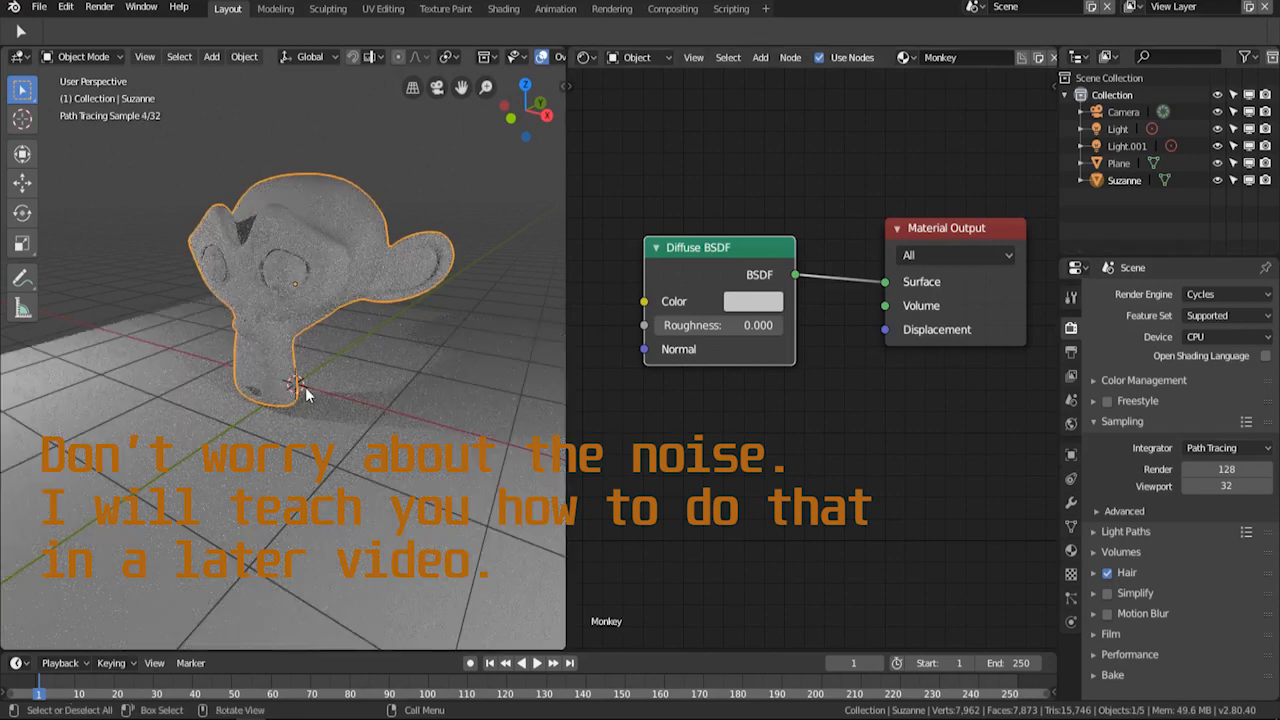
left_click(1224, 336)
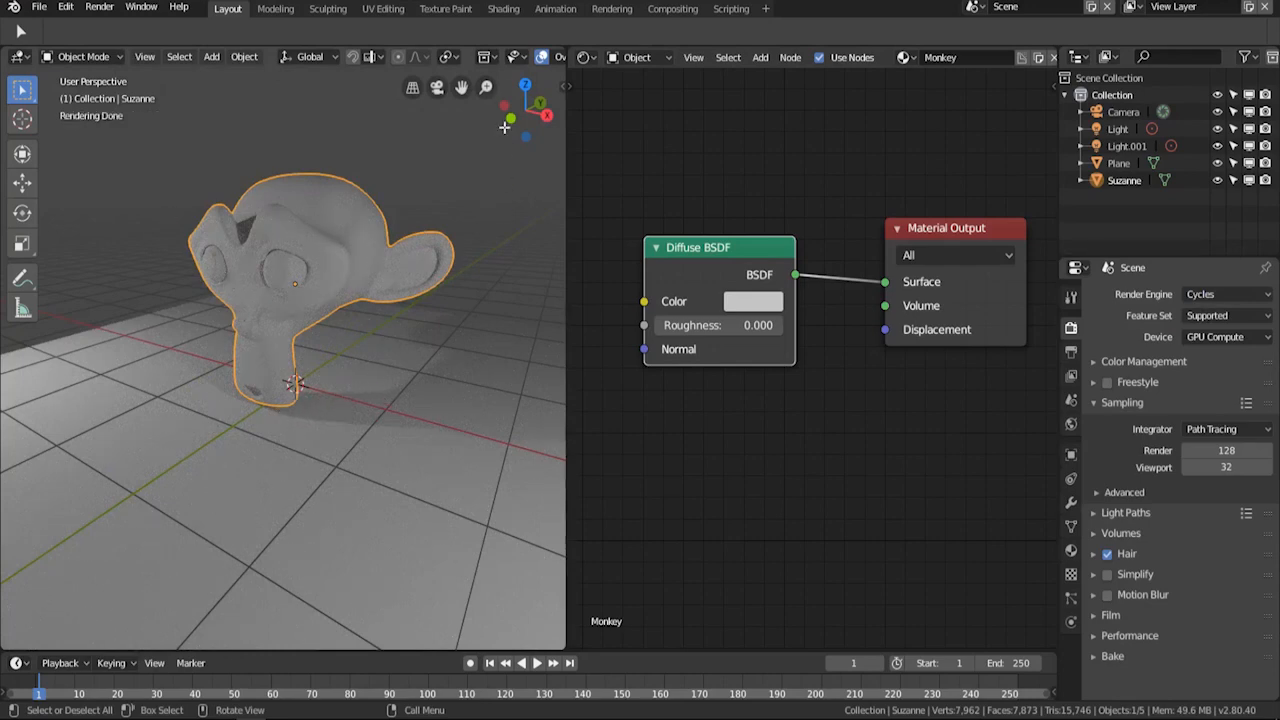
left_click_drag(700, 248, 742, 224)
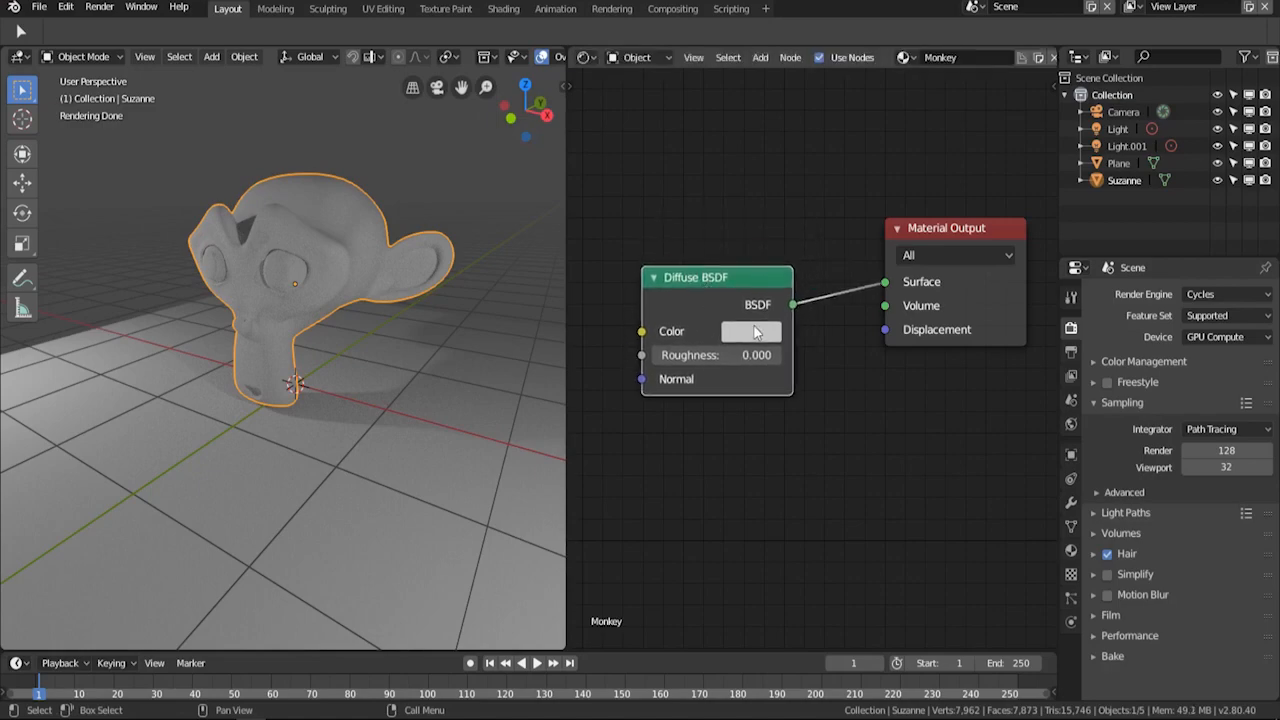
left_click(750, 332)
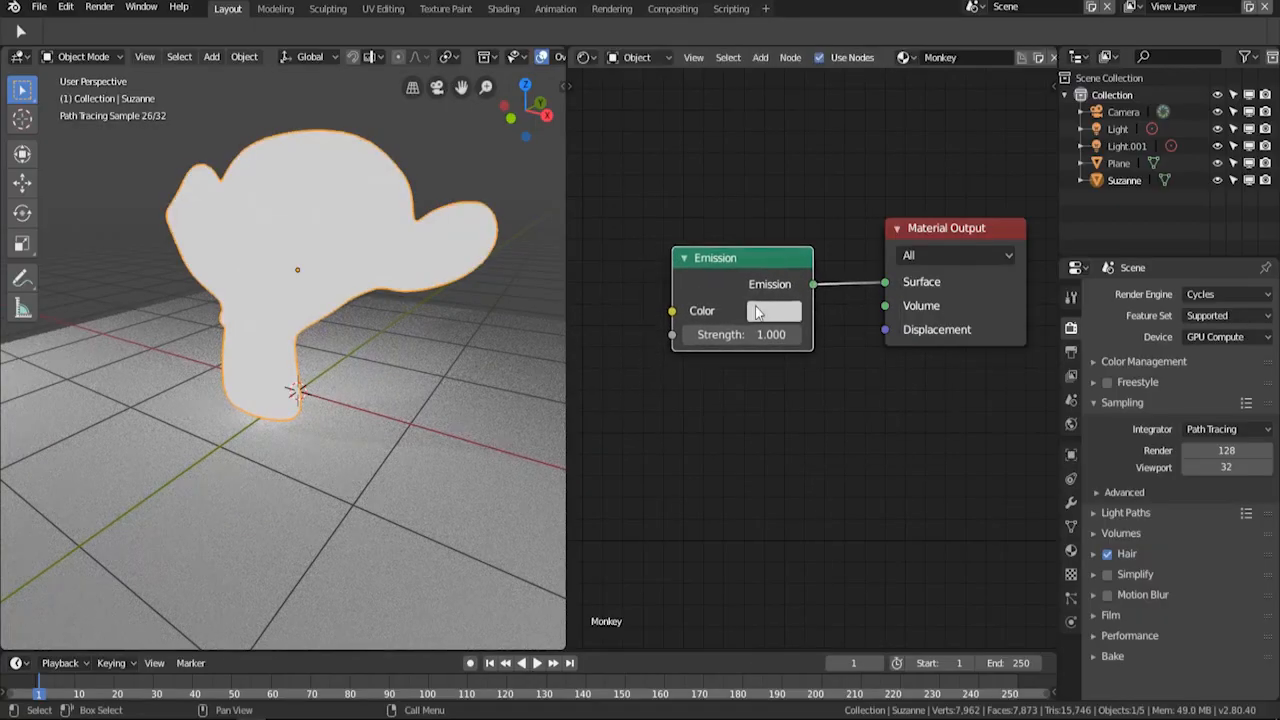
- Set the Emission colour to red and its strength to 23.100 for a glowing red monkey
left_click(774, 312)
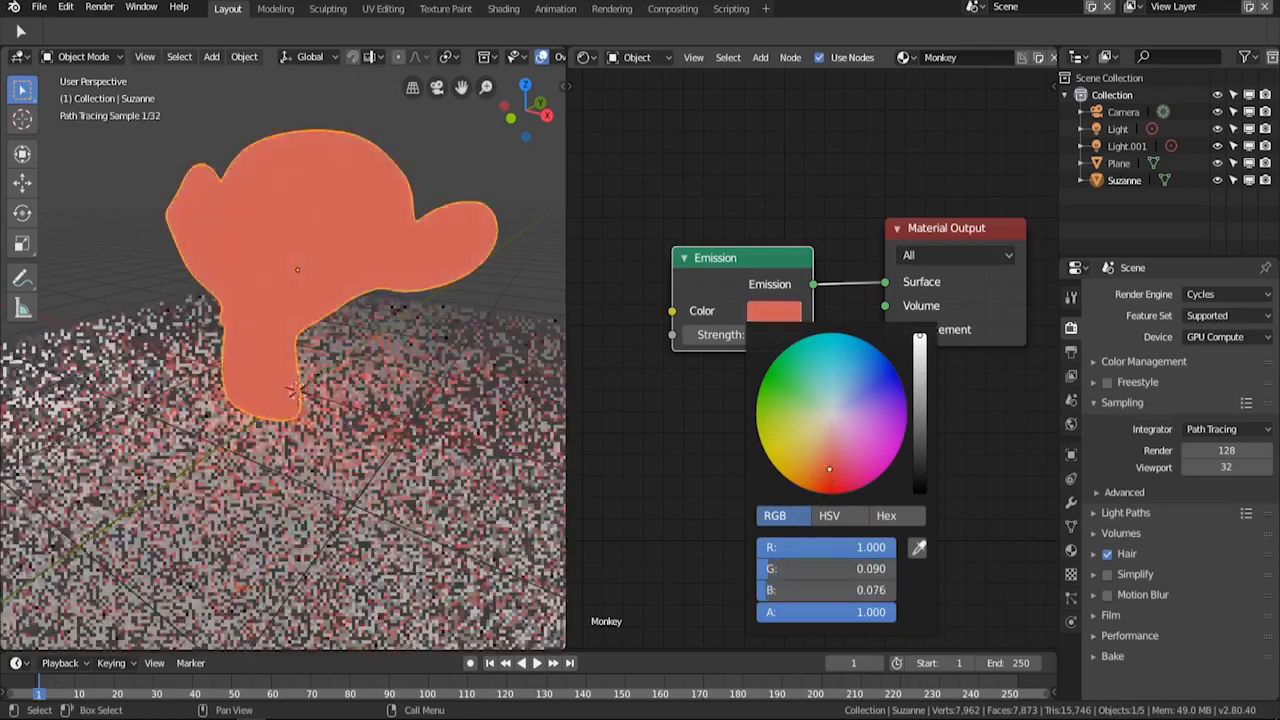
left_click(740, 360)
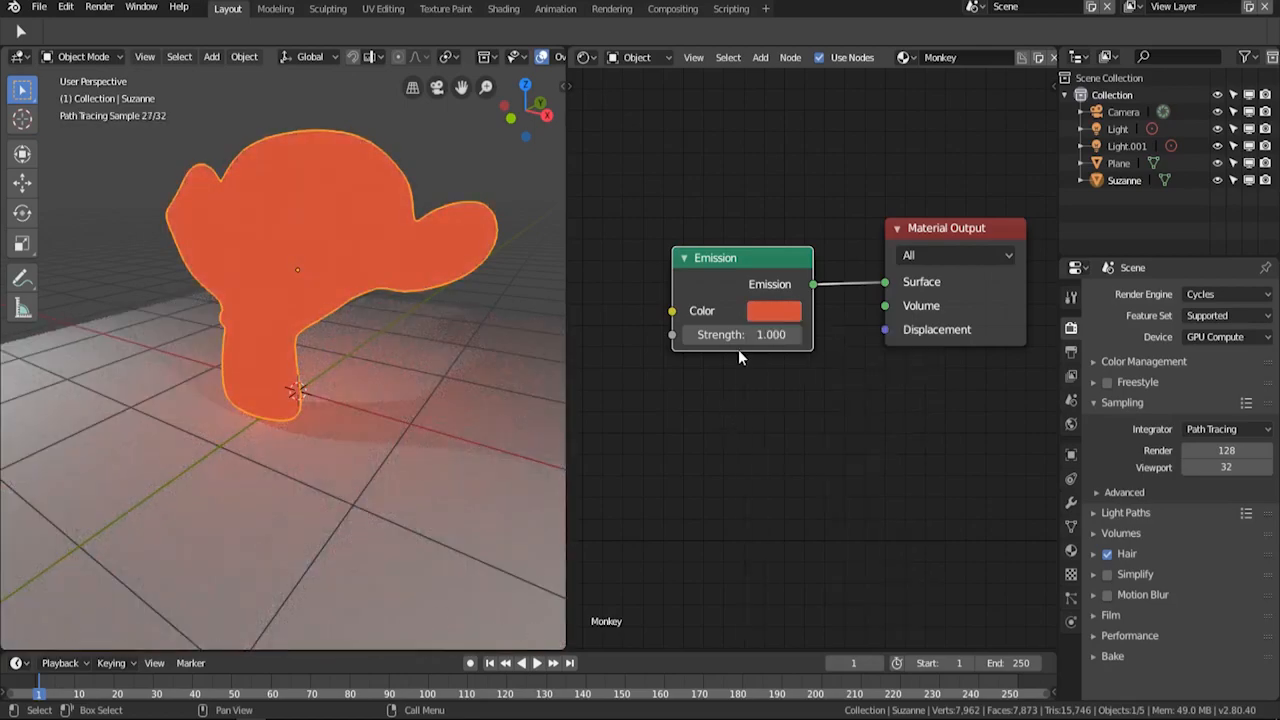
left_click_drag(740, 334, 790, 334)
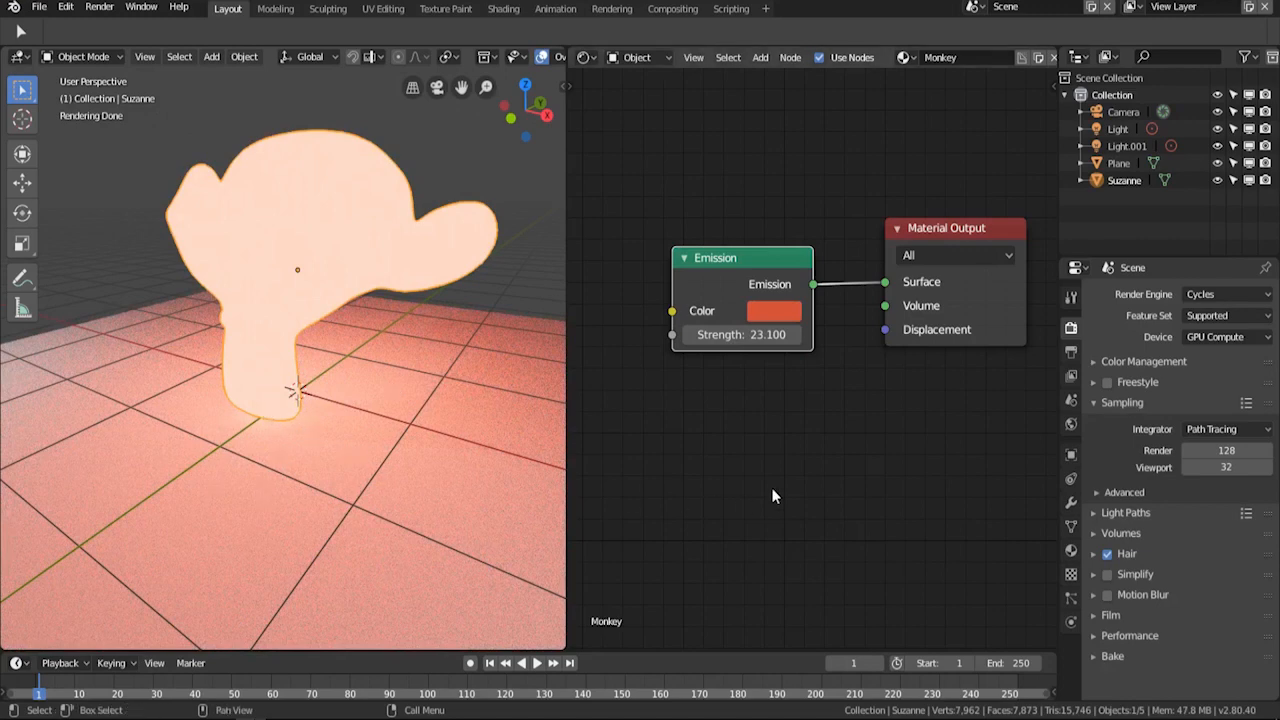
left_click(774, 312)
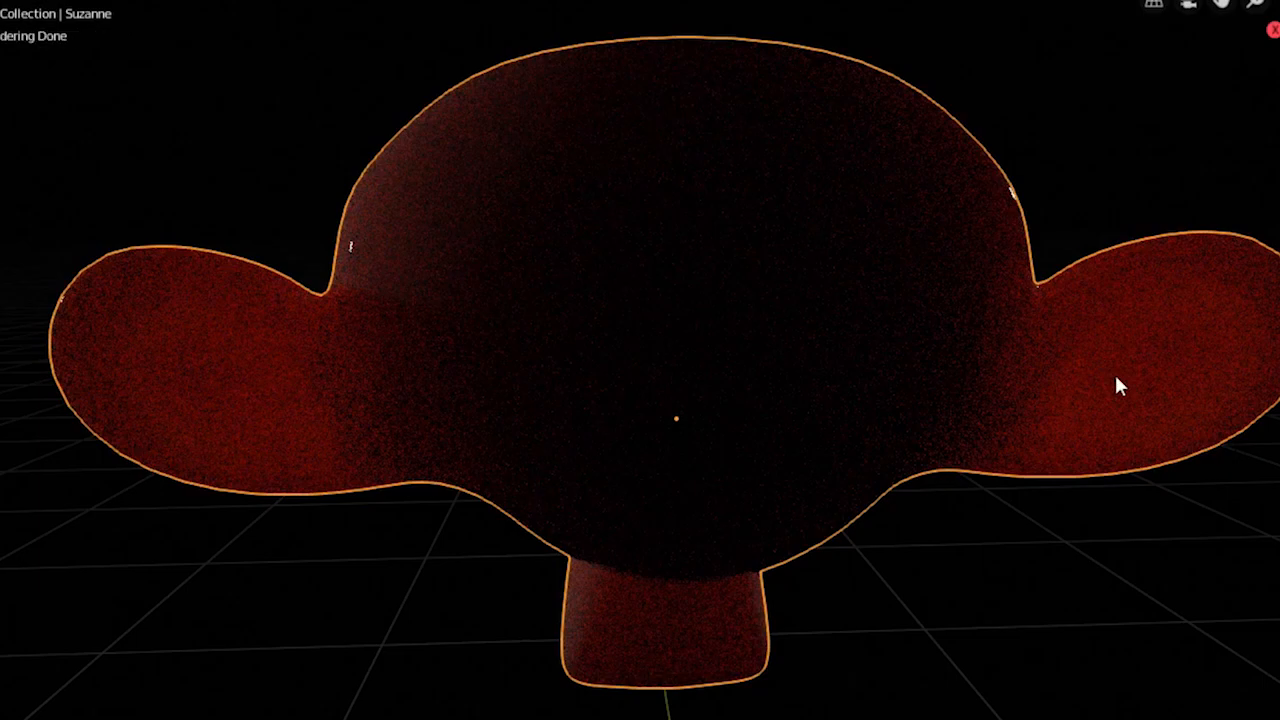
mouse_move(668, 492)
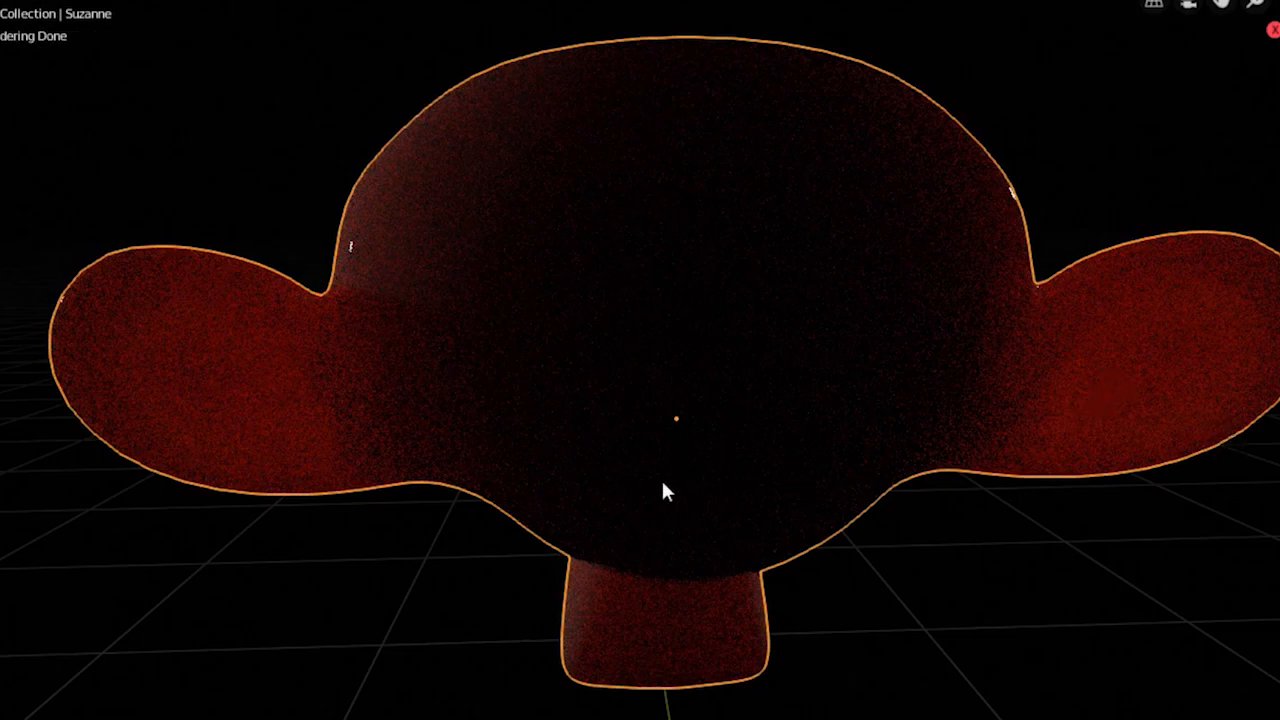